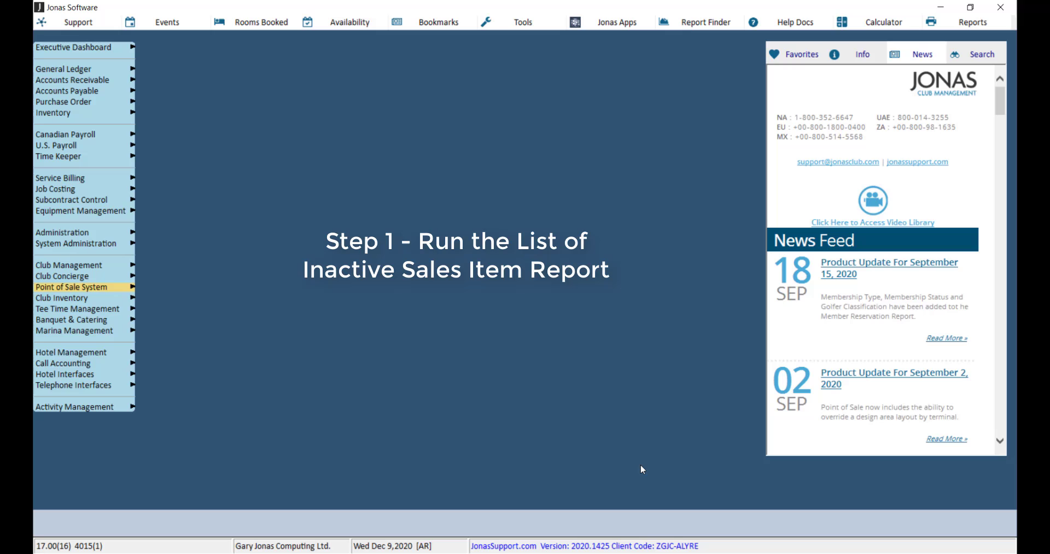
- Open Point of Sale System and show the Sales & Revenue Reports list
{"action": "left_click", "coordinate": [72, 287]}
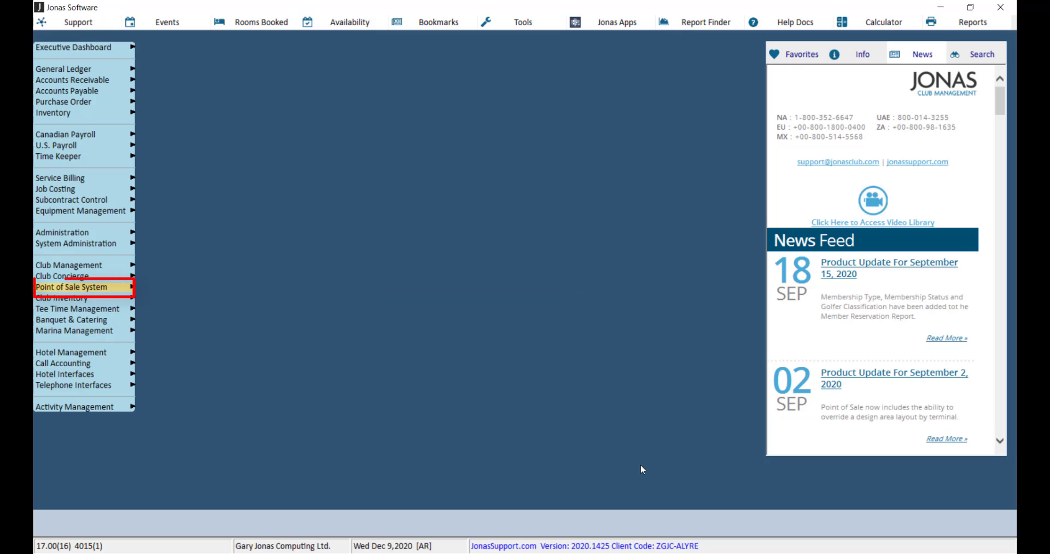
{"action": "left_click", "coordinate": [70, 287]}
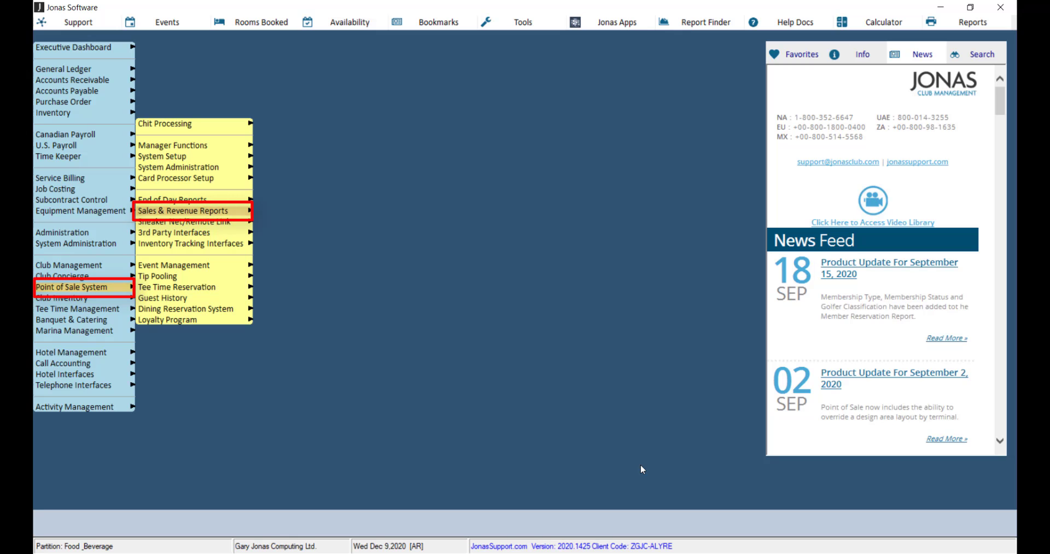
{"action": "left_click", "coordinate": [183, 211]}
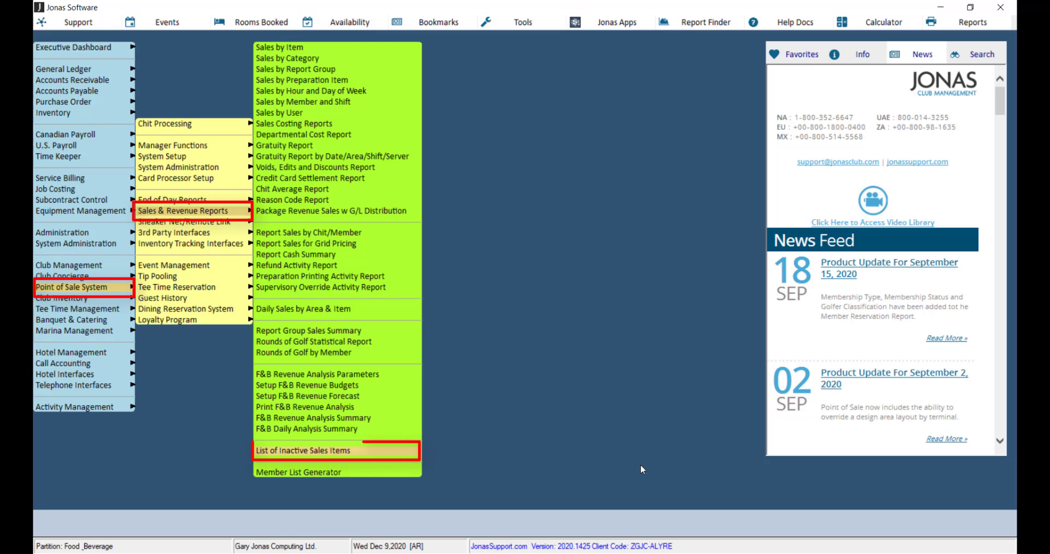
- Run List of Inactive Sales Items for 20201201–20201231, all sales areas
{"action": "left_click", "coordinate": [302, 450]}
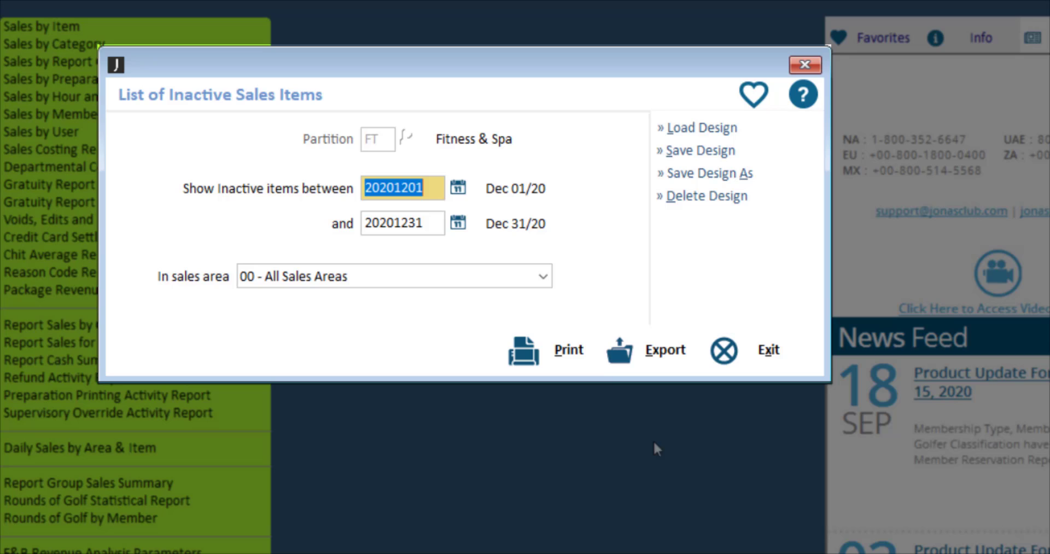
{"action": "left_click", "coordinate": [457, 187]}
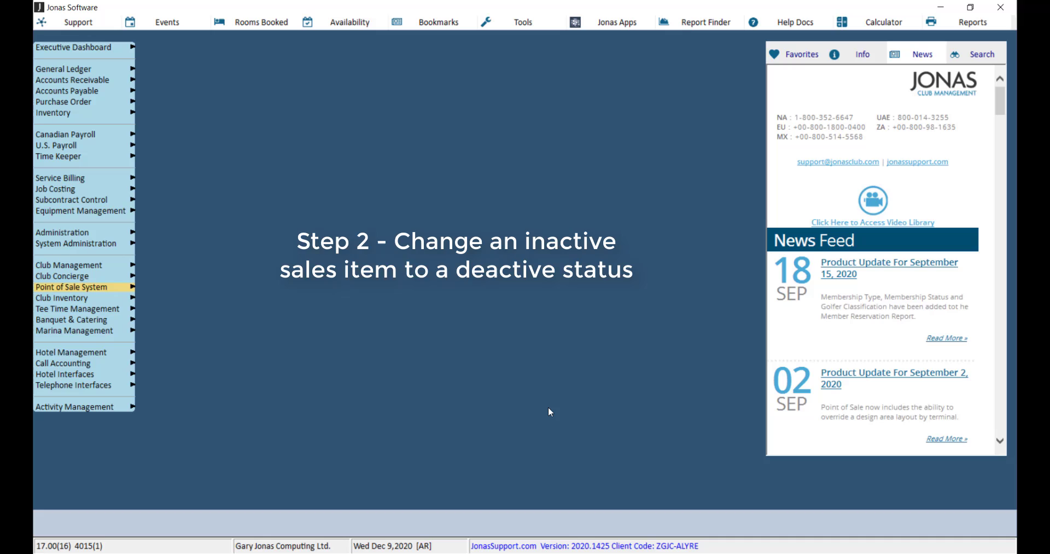
- Open Change Item De-Activate Status from the Point of Sale administration options
{"action": "left_click", "coordinate": [71, 286]}
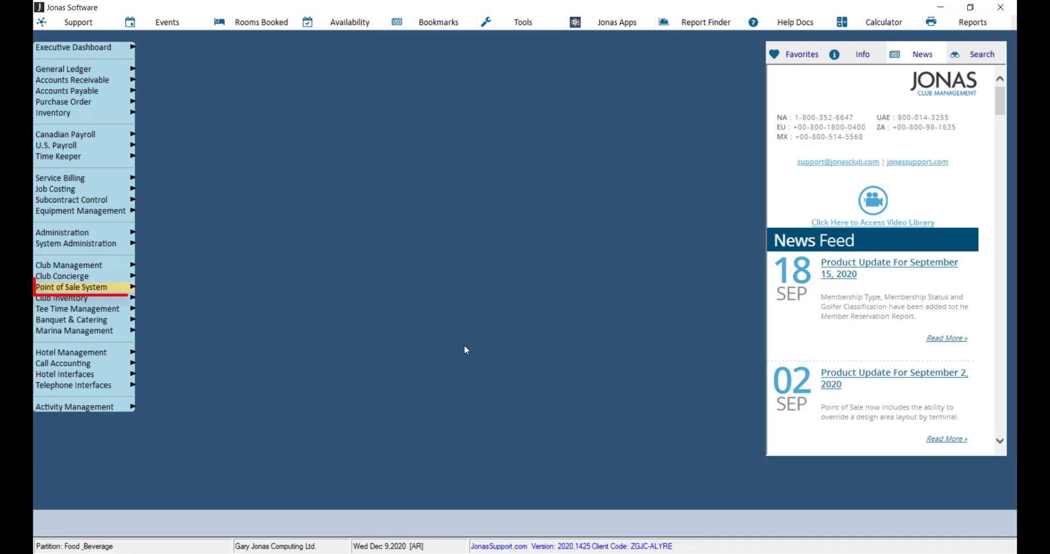
{"action": "left_click", "coordinate": [71, 286]}
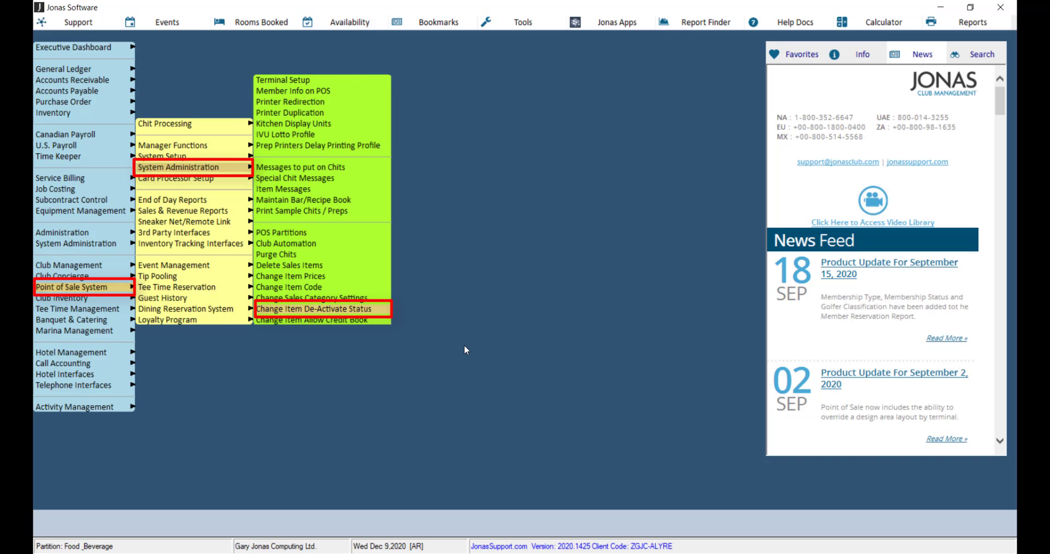
{"action": "left_click", "coordinate": [316, 309]}
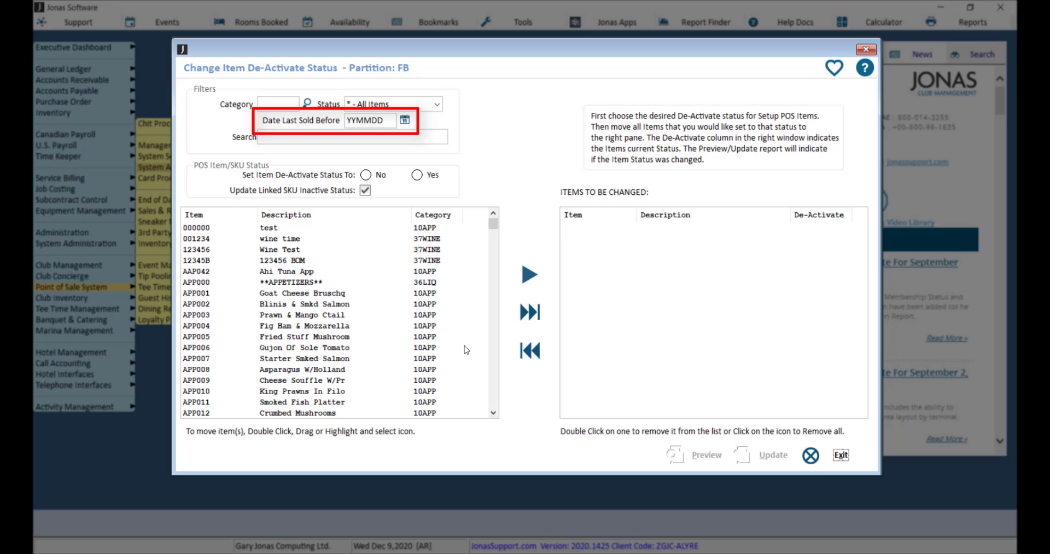
- Set 'Set Item De-Activate Status To' Yes, keeping linked SKU inactive update checked
{"action": "left_click", "coordinate": [352, 137]}
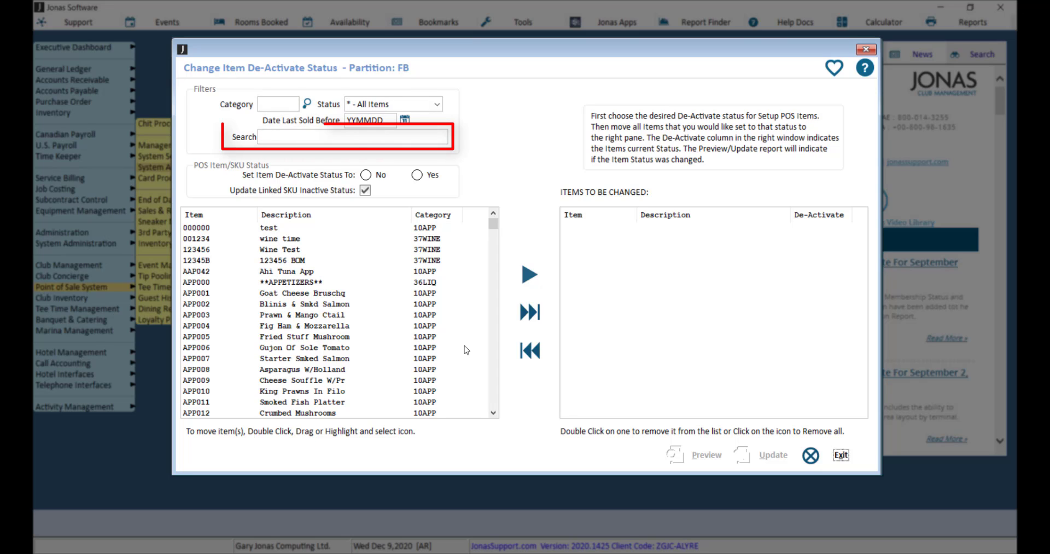
{"action": "left_click", "coordinate": [353, 137]}
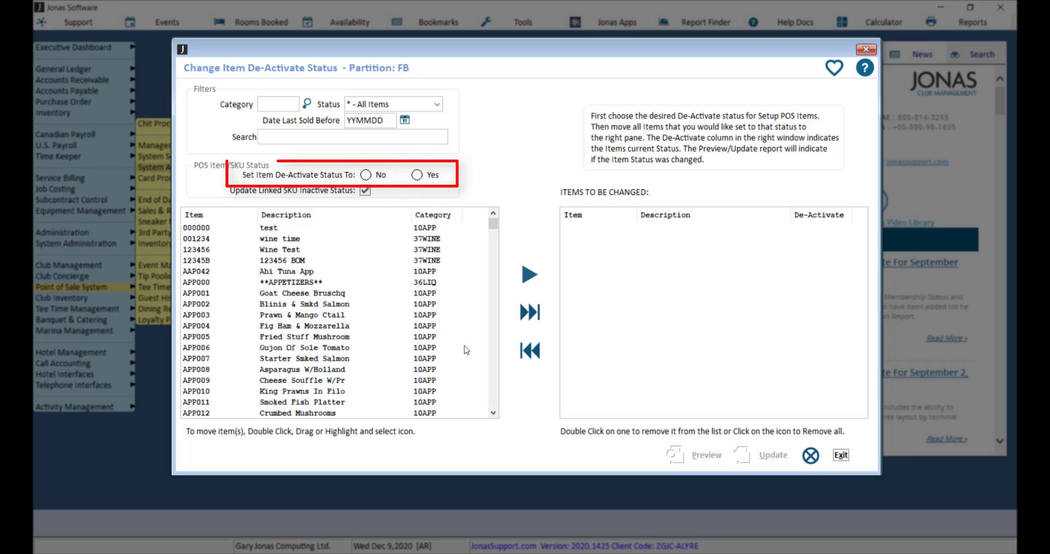
{"action": "left_click", "coordinate": [417, 174]}
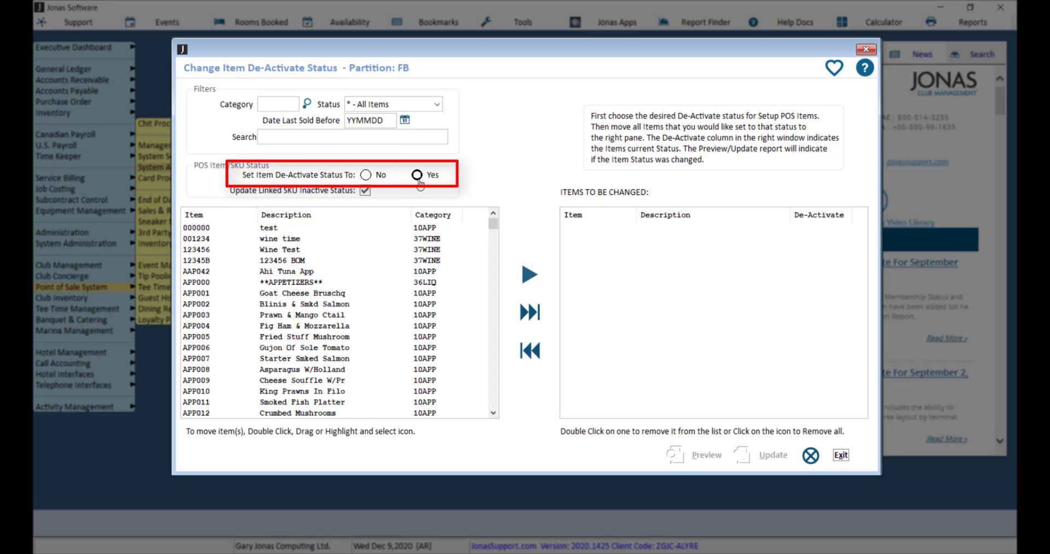
{"action": "left_click", "coordinate": [416, 174]}
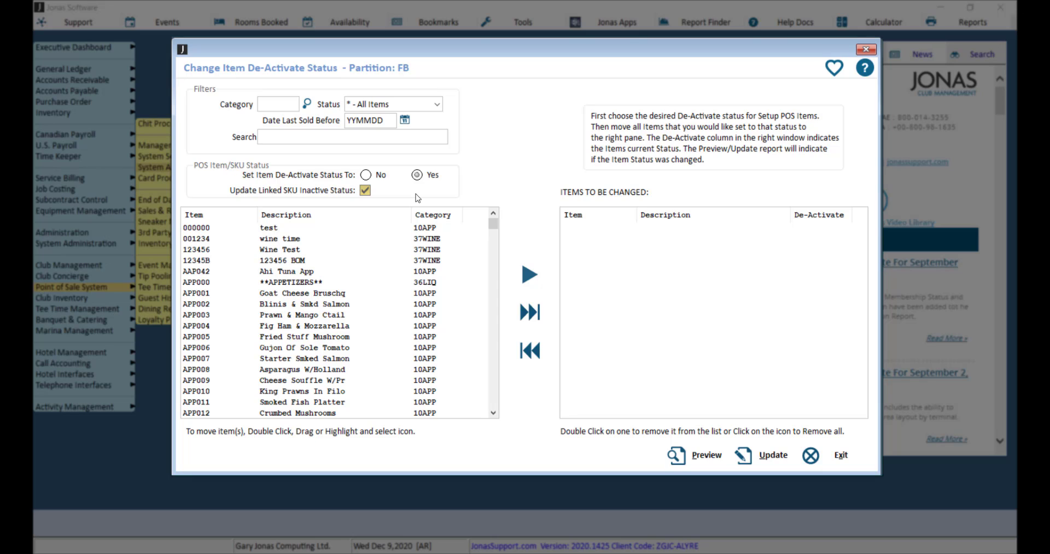
- Queue Blinis & Smkd Salmon, Starter Smked Salmon, Goat Cheese Bruschq–Salmon Chive Pate; remove Fried Stuff Mushroom
{"action": "double_click", "coordinate": [308, 304]}
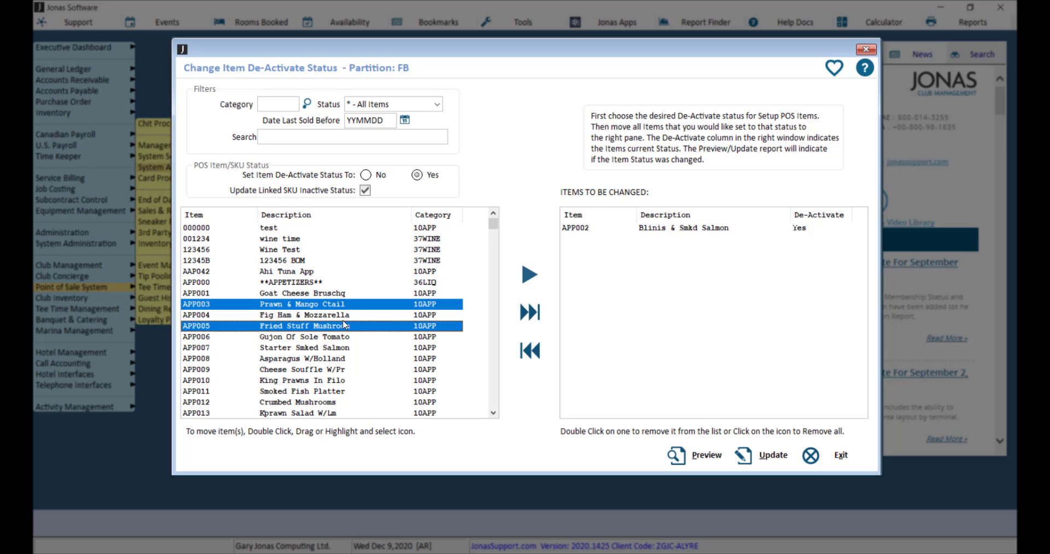
{"action": "left_click", "coordinate": [301, 347]}
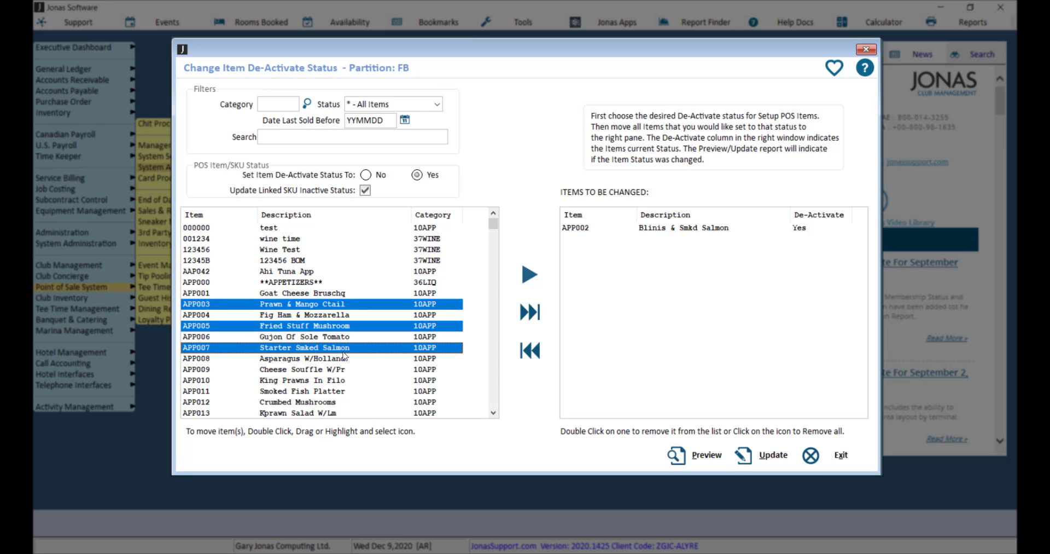
{"action": "left_click", "coordinate": [528, 273]}
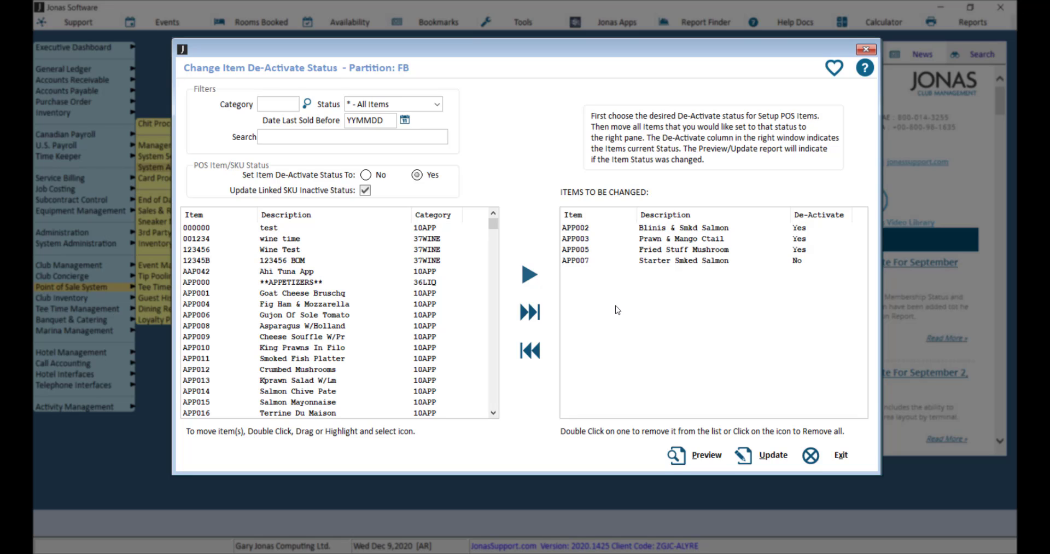
{"action": "left_click", "coordinate": [302, 292]}
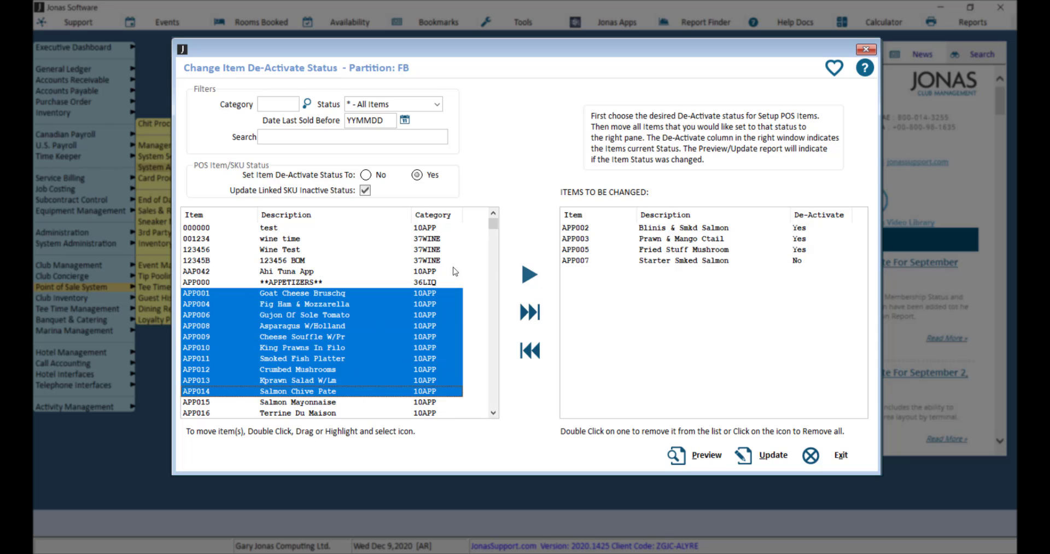
{"action": "left_click", "coordinate": [529, 273]}
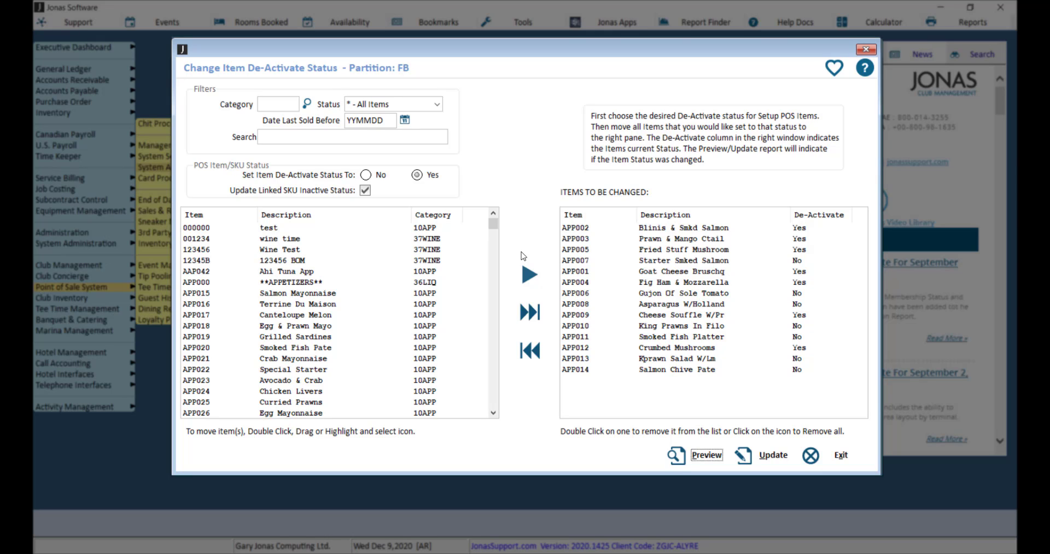
{"action": "left_click", "coordinate": [683, 250]}
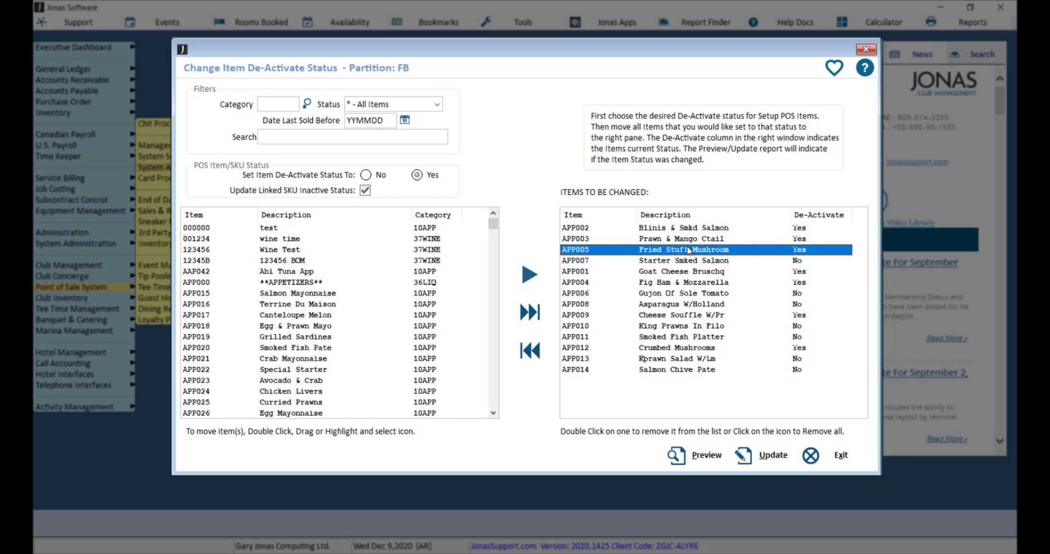
{"action": "double_click", "coordinate": [687, 250]}
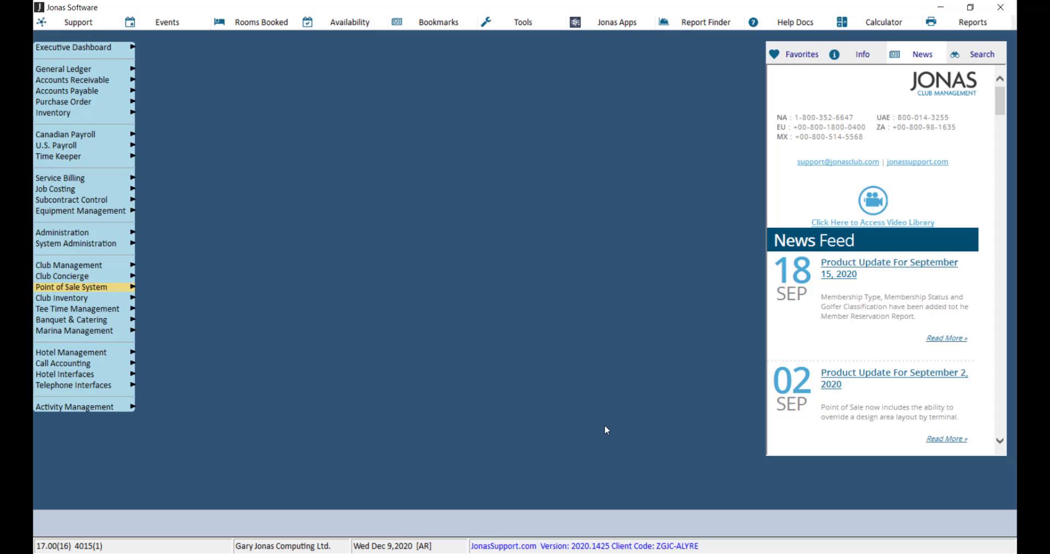
- Open the Point of Sale Sales Items setup window
{"action": "left_click", "coordinate": [72, 287]}
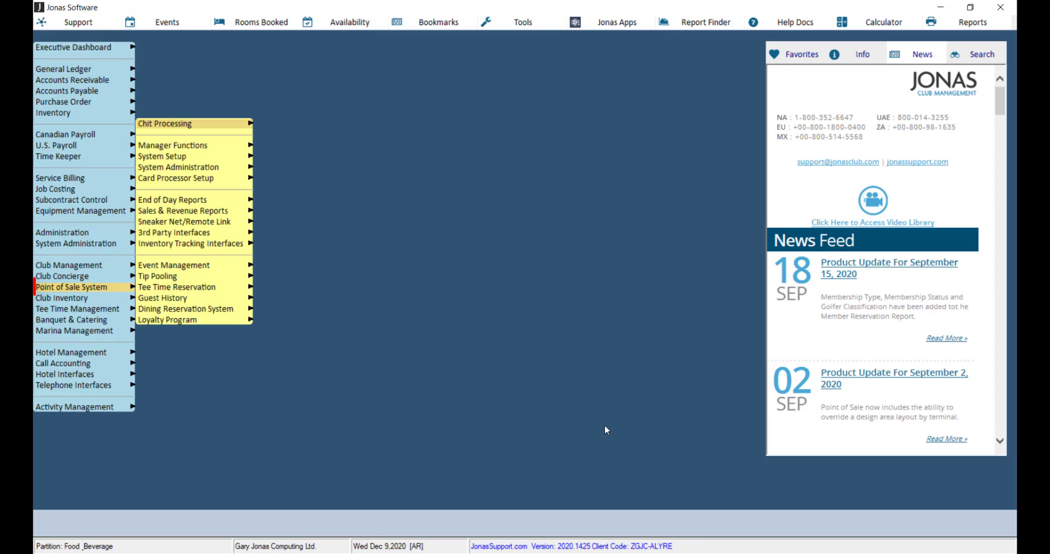
{"action": "mouse_move", "coordinate": [163, 155]}
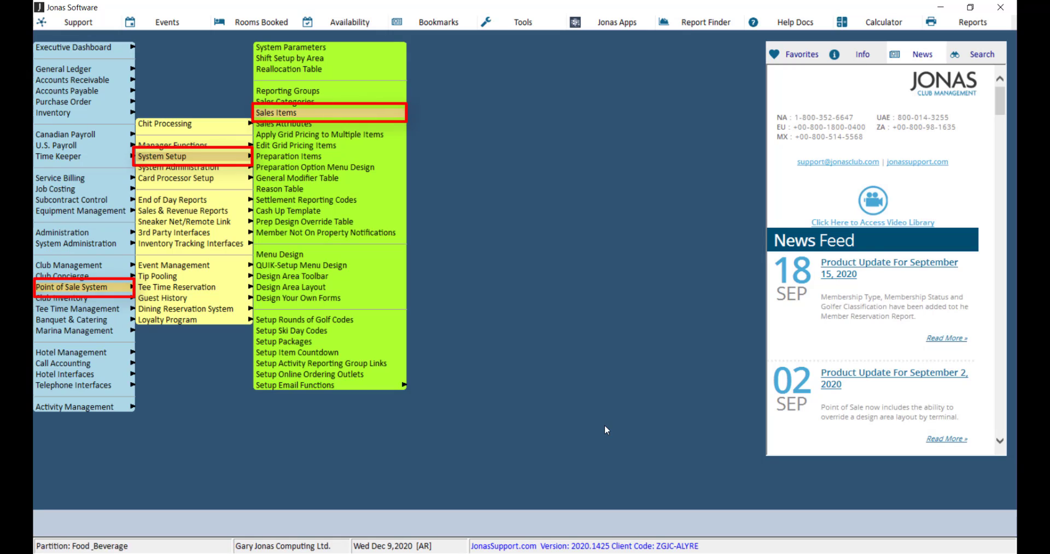
{"action": "left_click", "coordinate": [265, 112]}
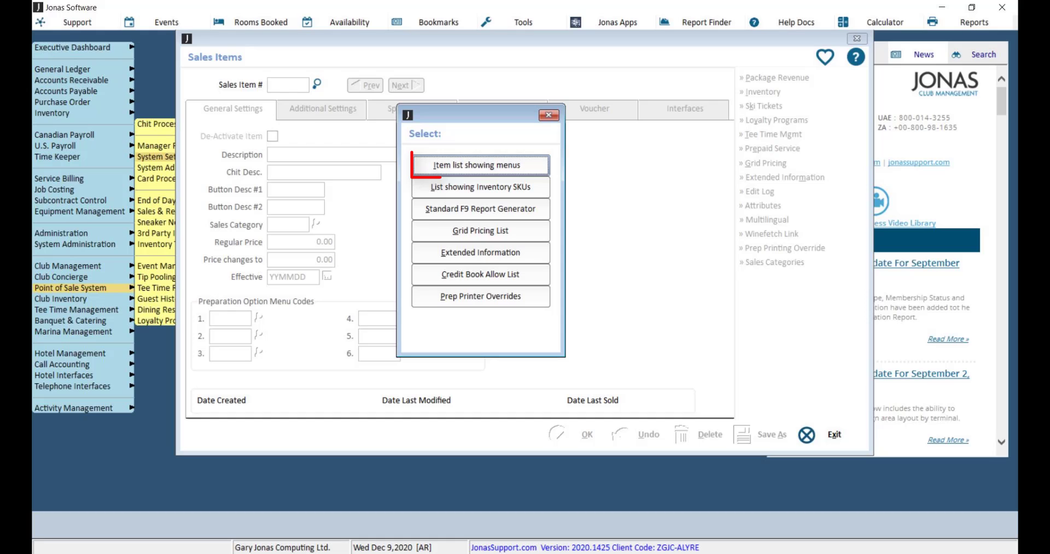
- View the 'Item list showing menus' report on screen
{"action": "left_click", "coordinate": [479, 164]}
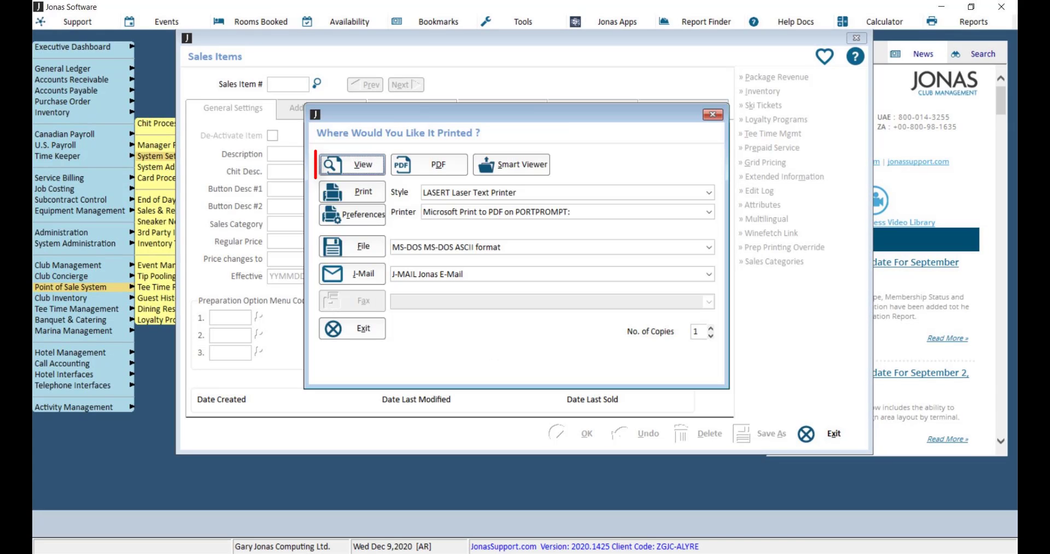
{"action": "left_click", "coordinate": [352, 164]}
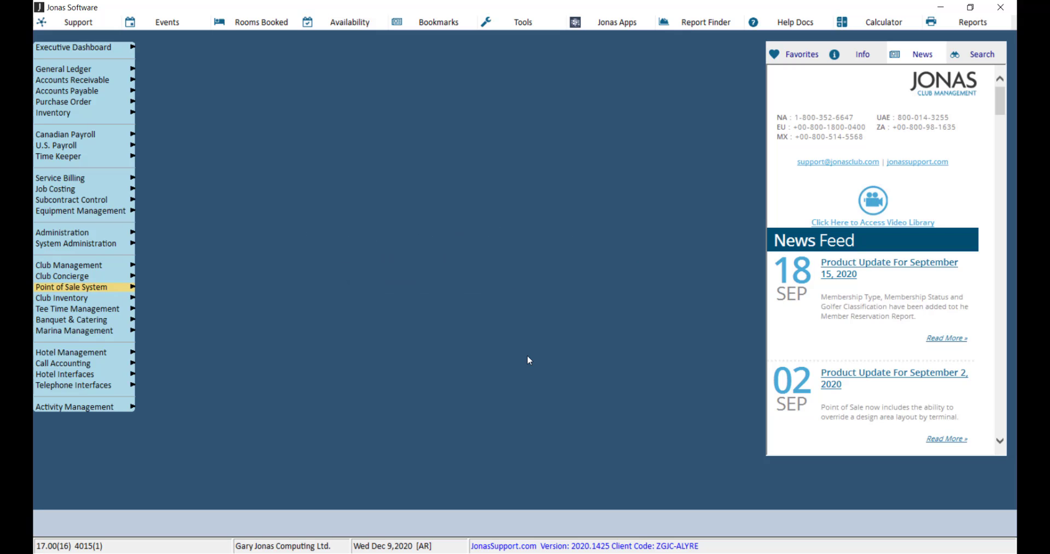
- Open QUIK-Setup Menu Design from the Point of Sale options
{"action": "left_click", "coordinate": [71, 286]}
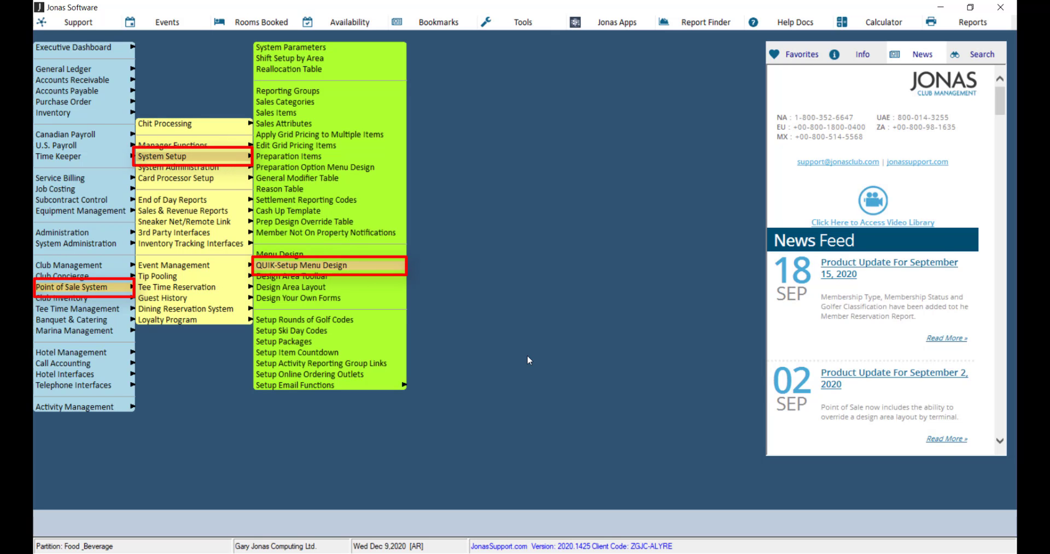
{"action": "left_click", "coordinate": [311, 264]}
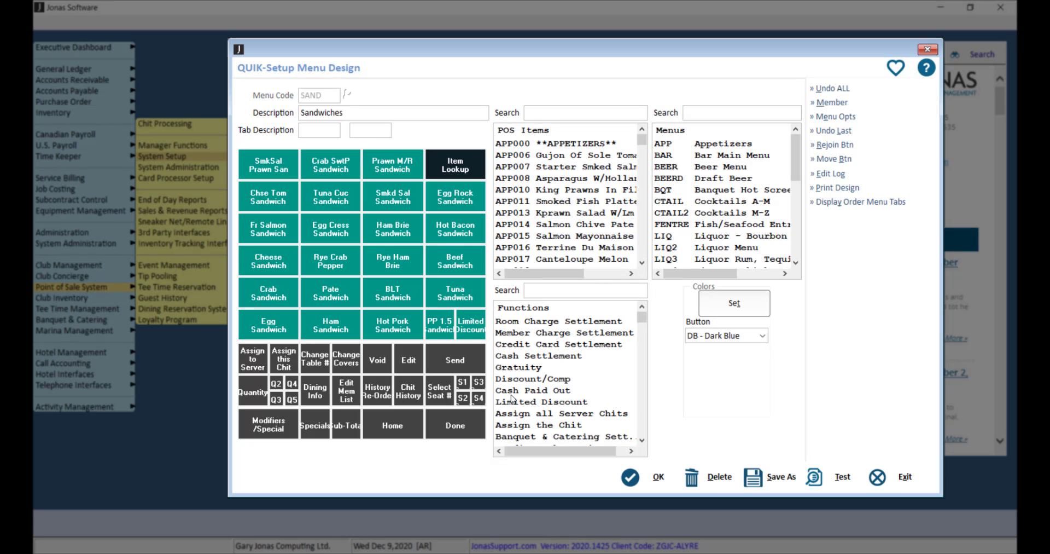
- Search functions for 'HID' and overwrite the Beef Sandwich button with Hidden
{"action": "left_click", "coordinate": [582, 290]}
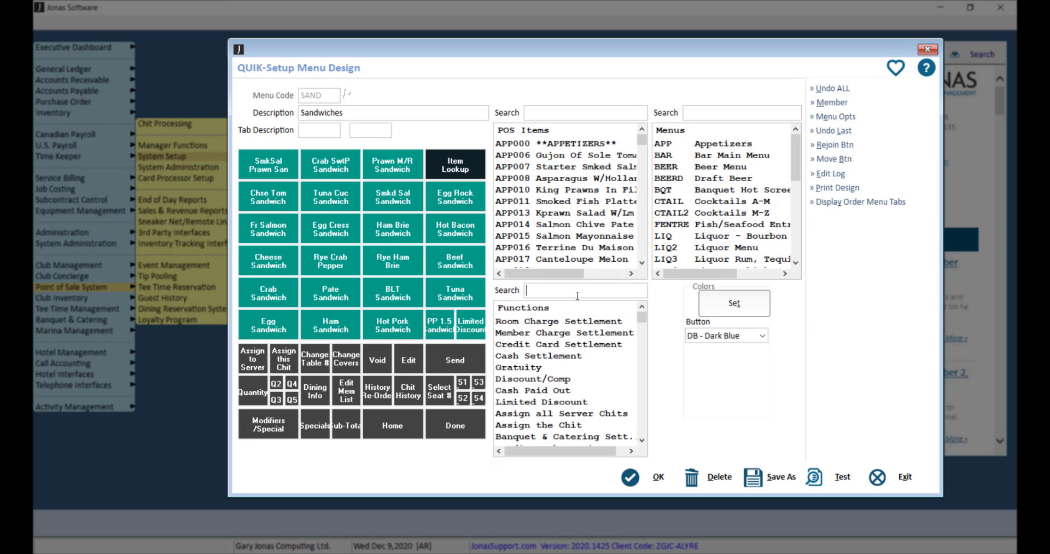
{"action": "type", "text": "NOT"}
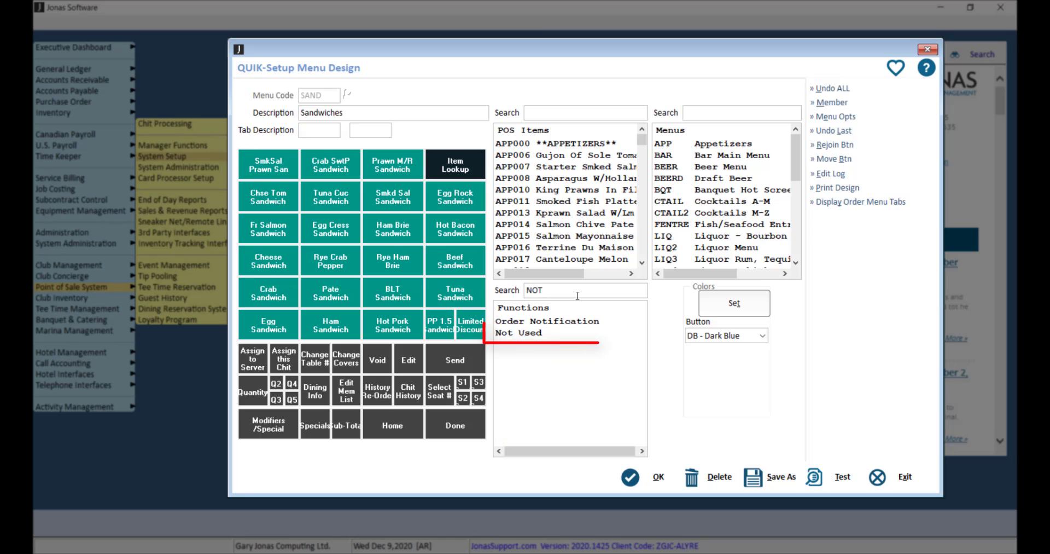
{"action": "left_click", "coordinate": [519, 333]}
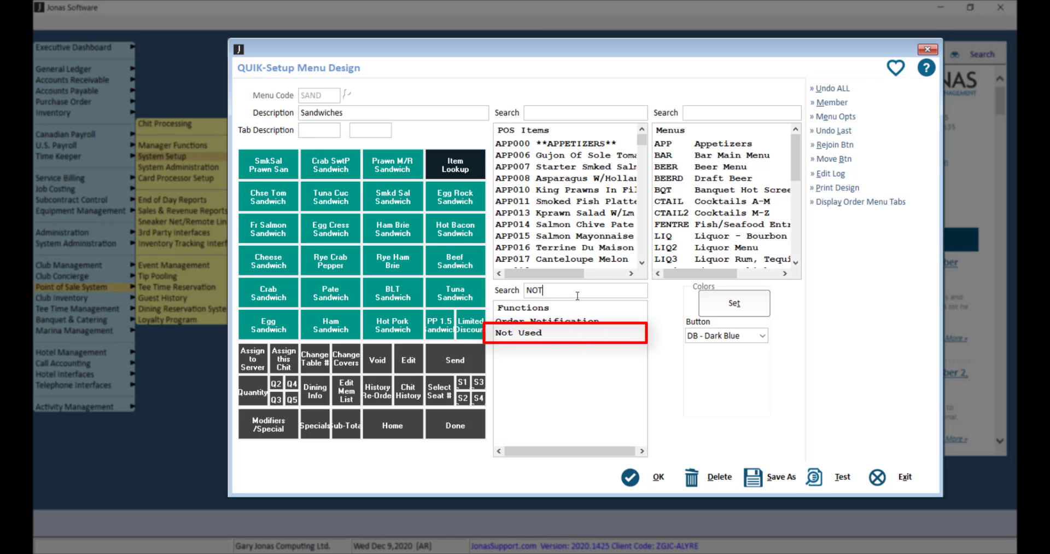
{"action": "type", "text": "HID"}
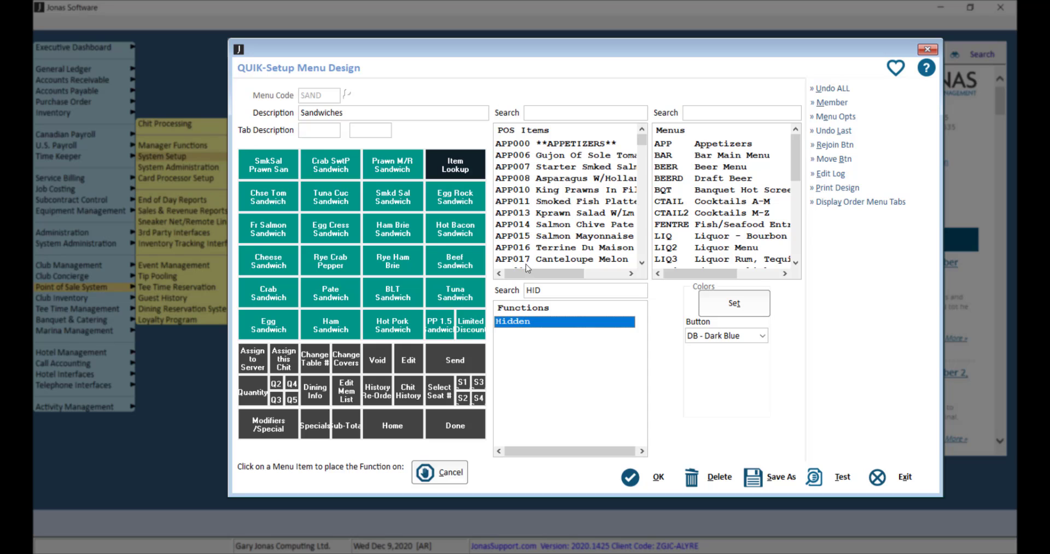
{"action": "left_click", "coordinate": [455, 260]}
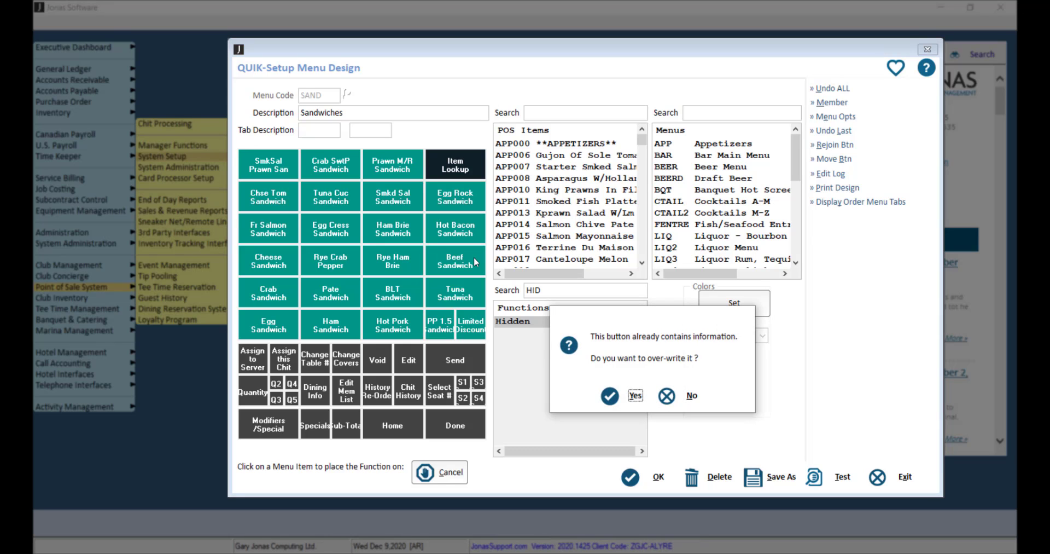
{"action": "left_click", "coordinate": [633, 395]}
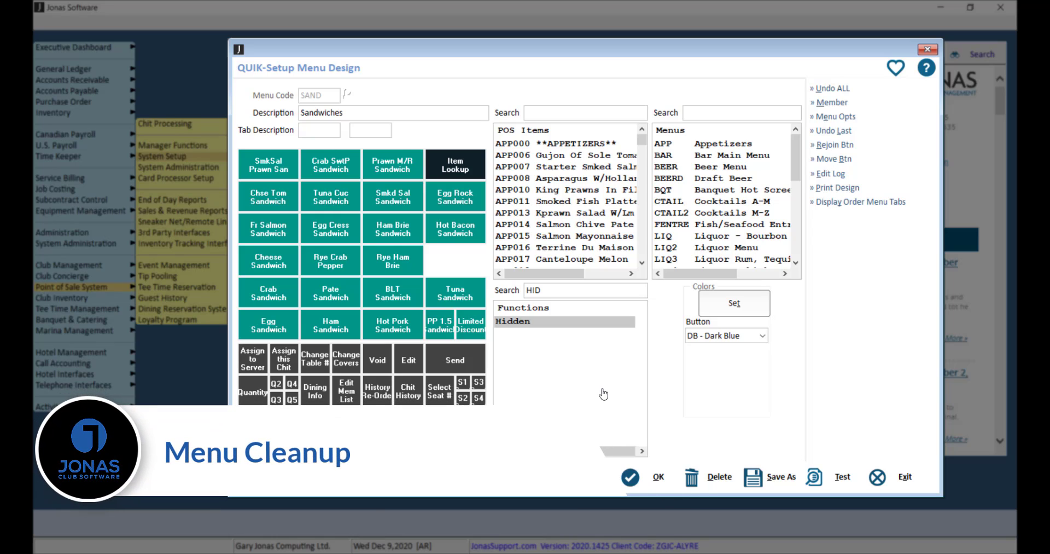
- Click OK to save the Sandwiches menu design
{"action": "left_click", "coordinate": [904, 477]}
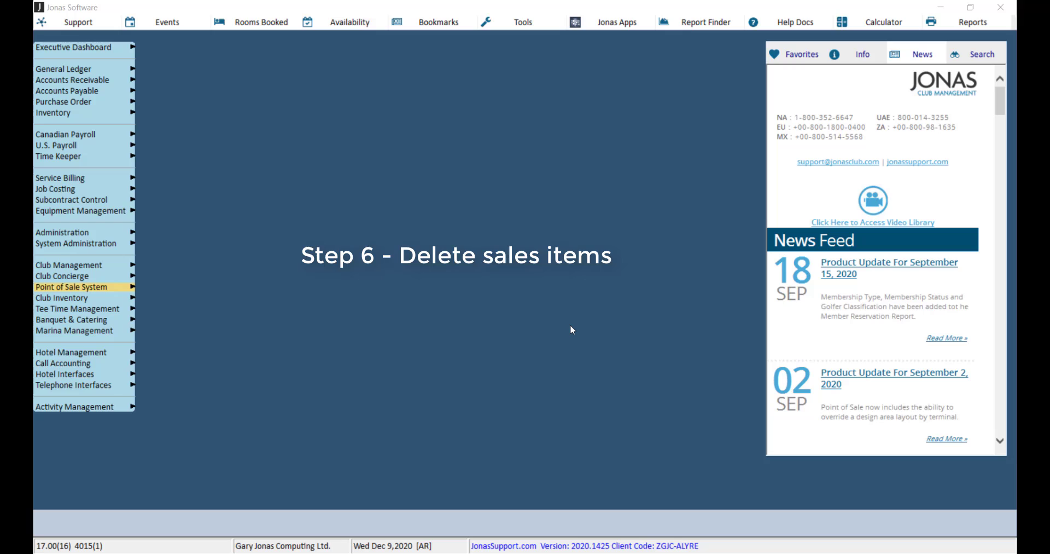
- Open the Delete Sales Items tool from Point of Sale System Administration
{"action": "left_click", "coordinate": [72, 286]}
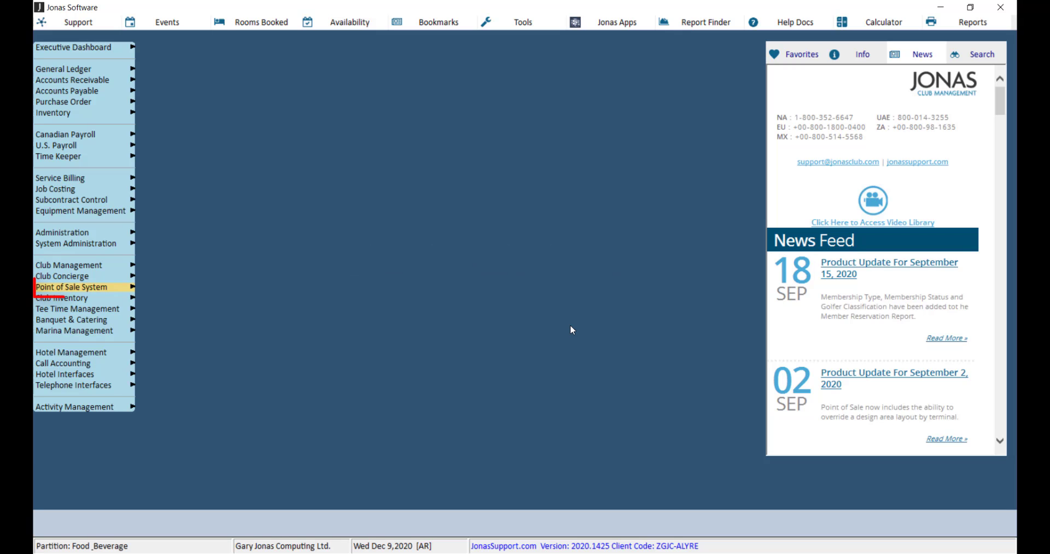
{"action": "left_click", "coordinate": [66, 286]}
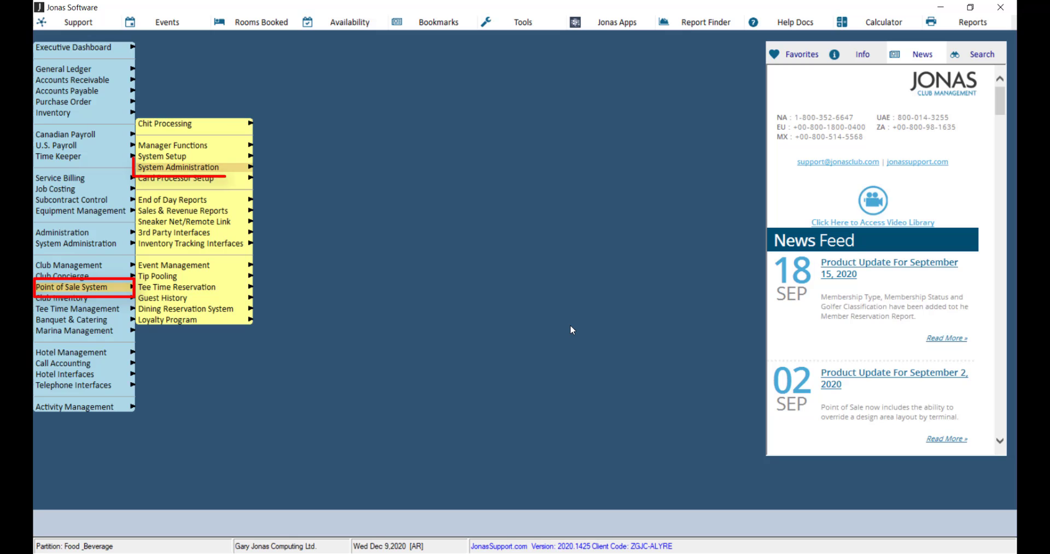
{"action": "left_click", "coordinate": [179, 167]}
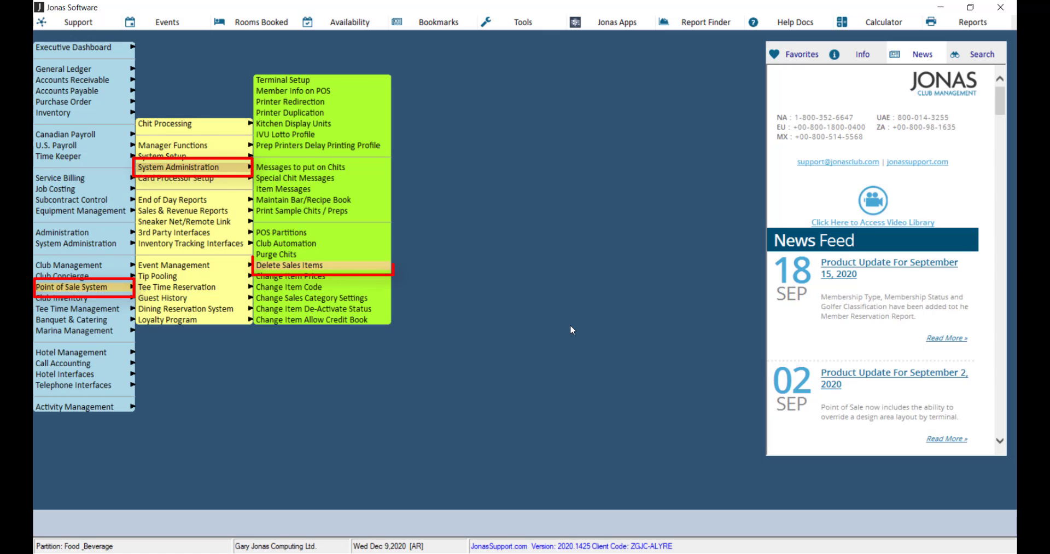
{"action": "left_click", "coordinate": [289, 265]}
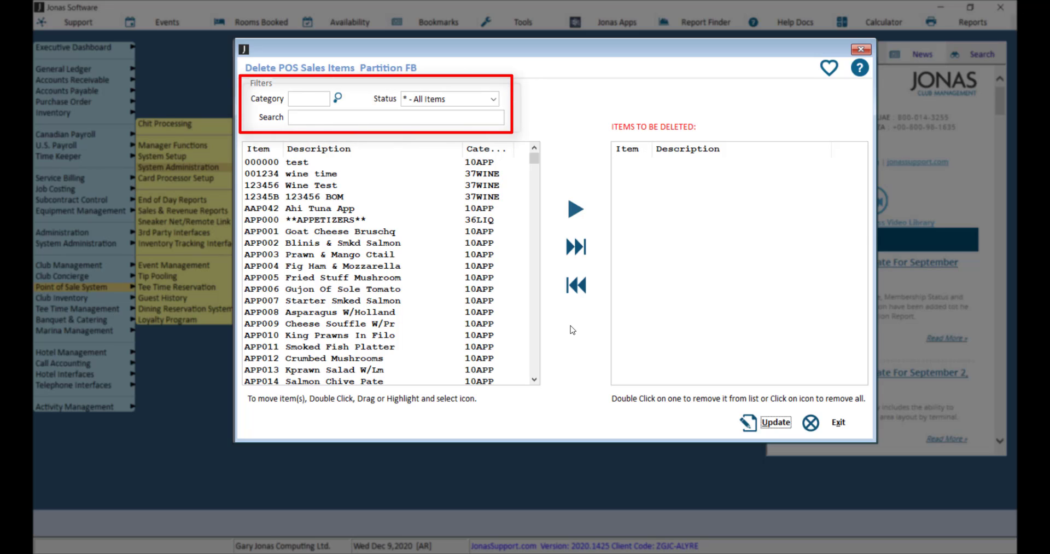
- Move appetizers APP001, APP005 and APP007 into the deletion list and update
{"action": "left_click", "coordinate": [315, 300]}
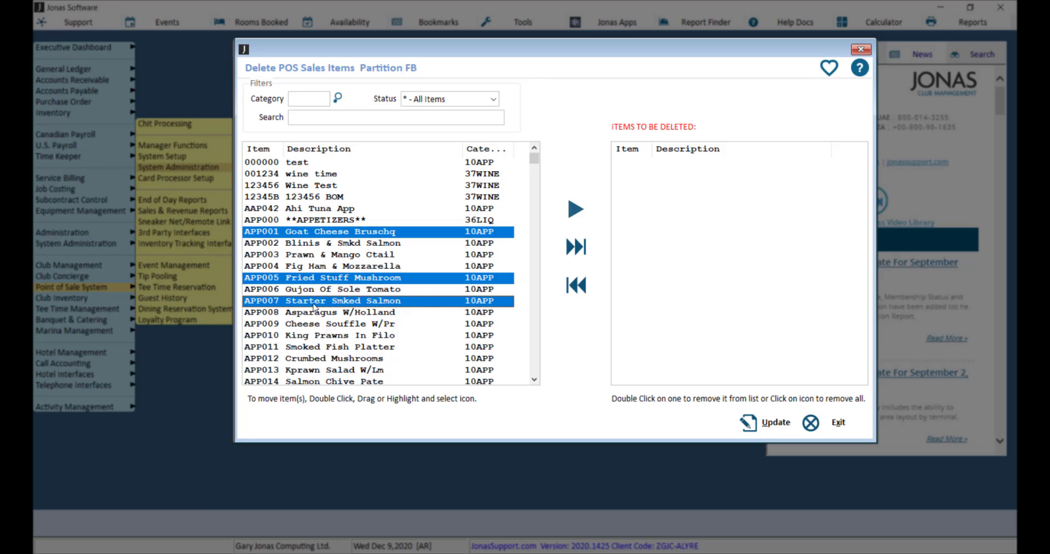
{"action": "left_click", "coordinate": [575, 209]}
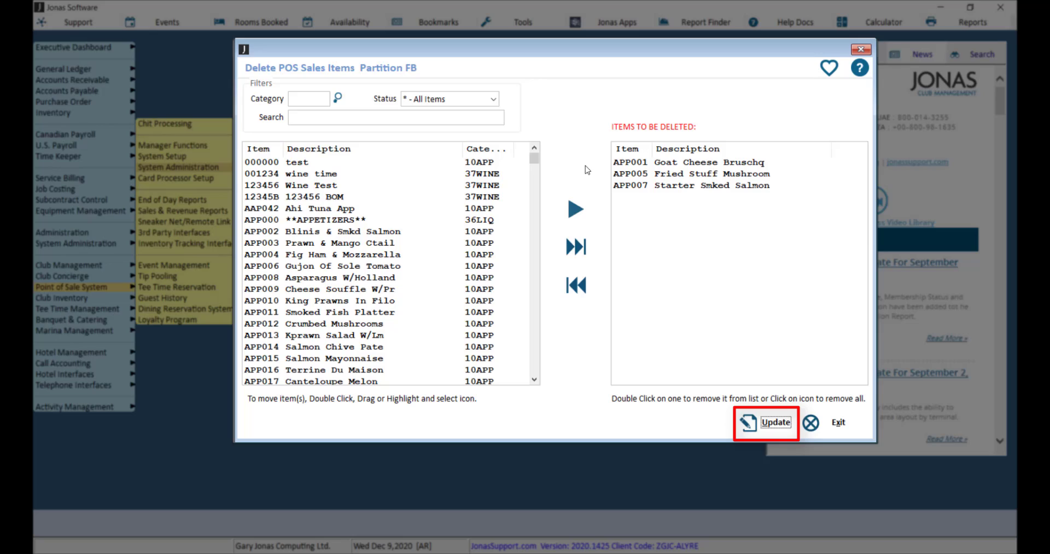
{"action": "left_click", "coordinate": [775, 422]}
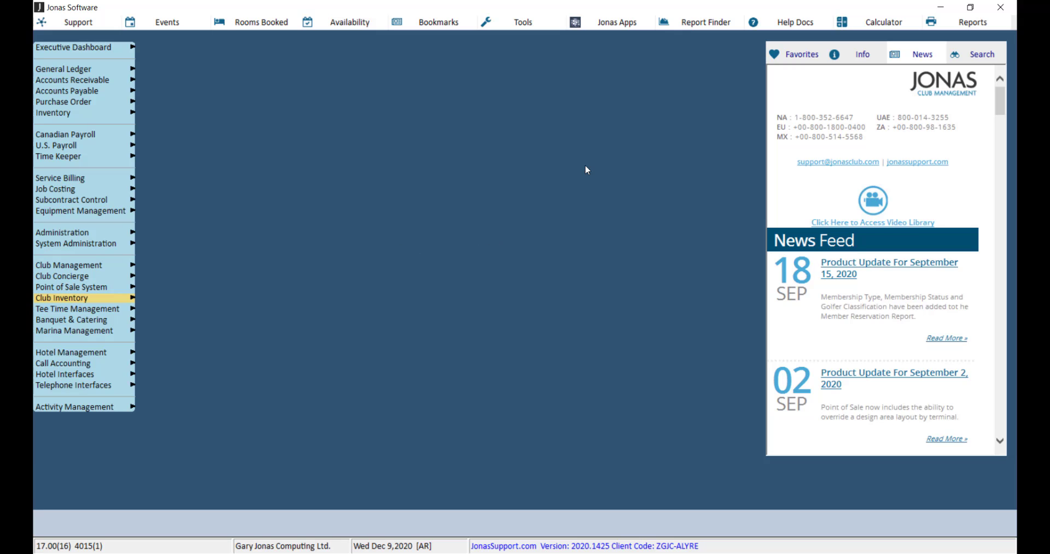
- In Delete SKUs, choose area SPFIT and delete SKUs 100050, 100060 and 100080
{"action": "left_click", "coordinate": [61, 298]}
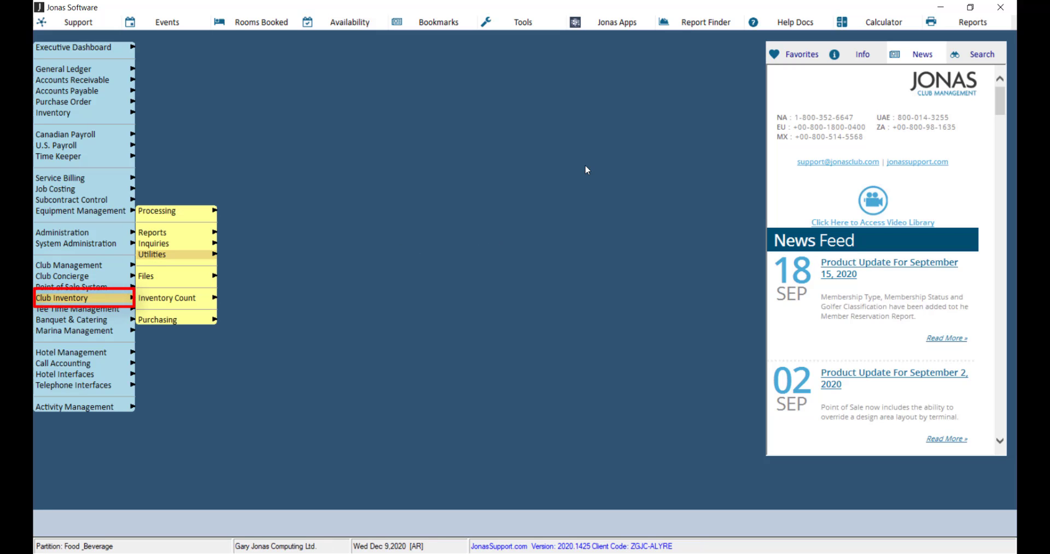
{"action": "mouse_move", "coordinate": [153, 254]}
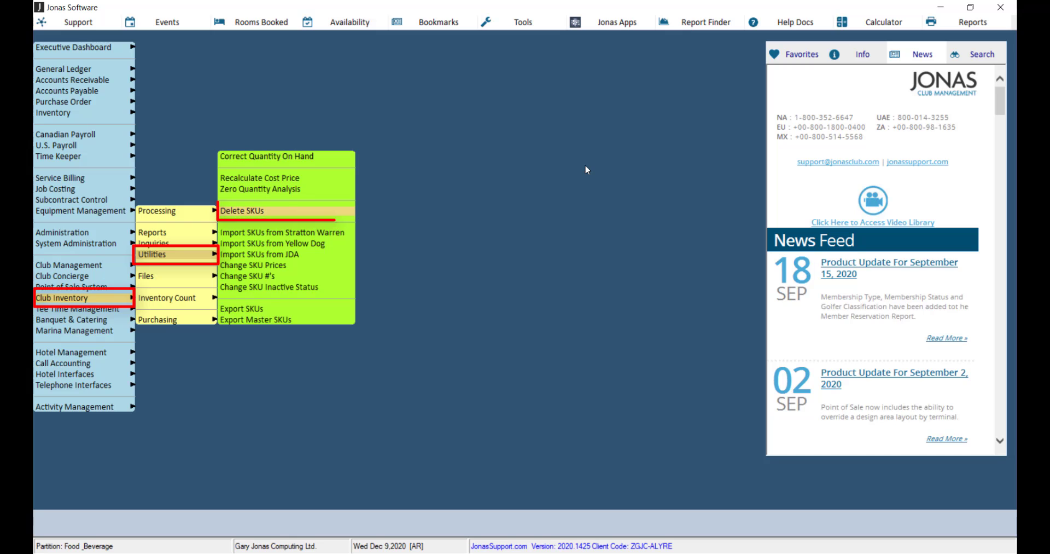
{"action": "left_click", "coordinate": [242, 210]}
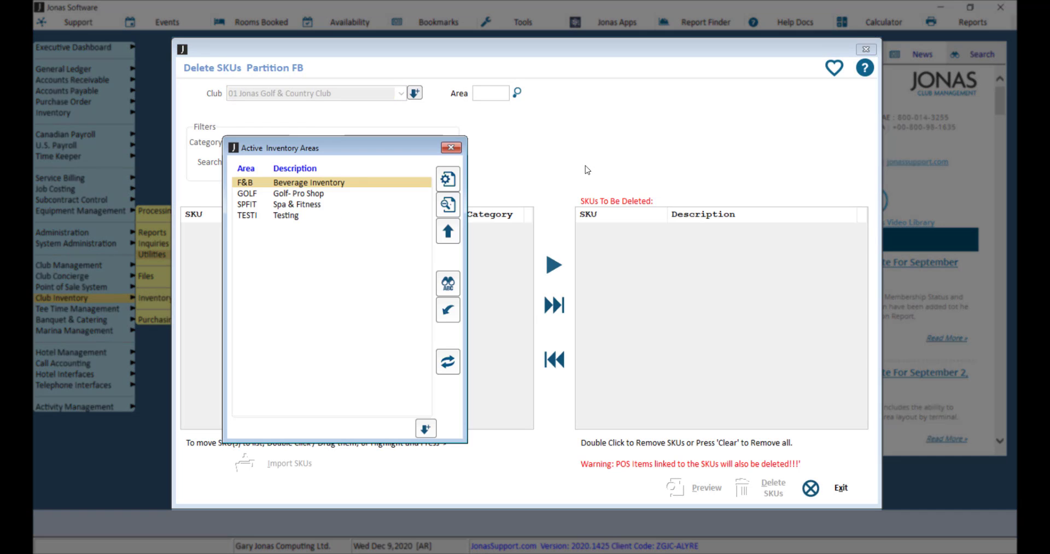
{"action": "double_click", "coordinate": [256, 204]}
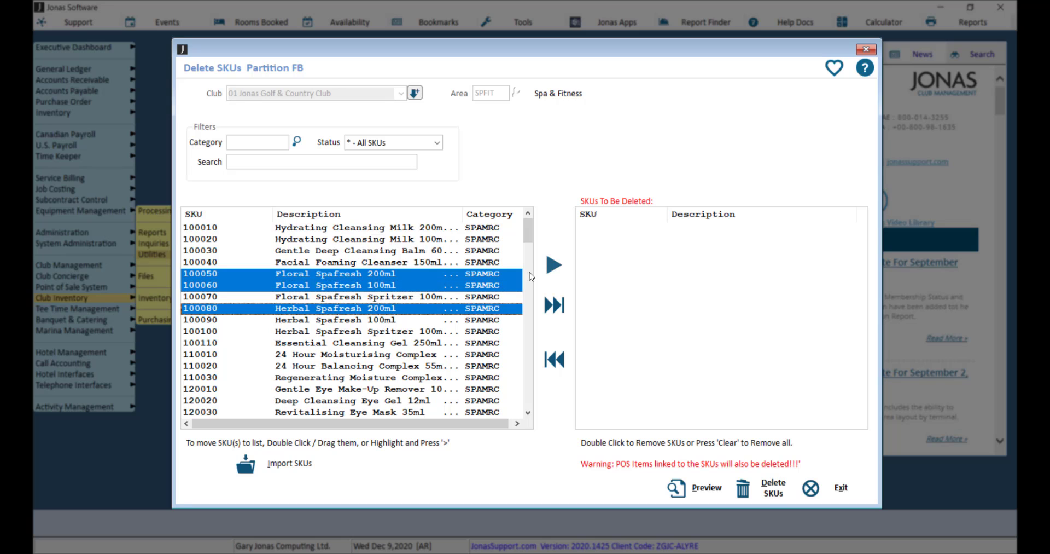
{"action": "left_click", "coordinate": [553, 265]}
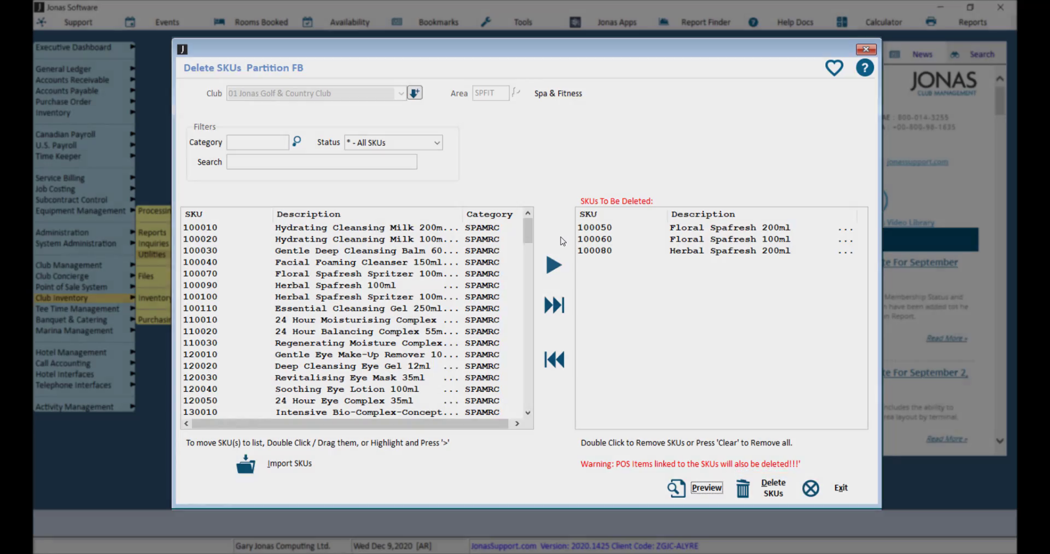
{"action": "left_click", "coordinate": [865, 48]}
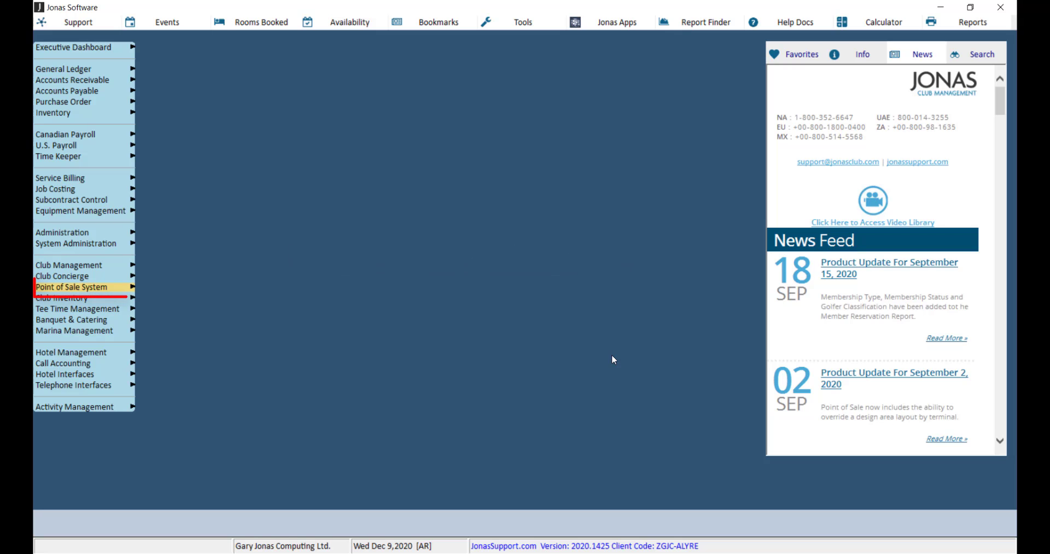
- In Change Item Code, select partition FB and sales item APP002
{"action": "left_click", "coordinate": [74, 286]}
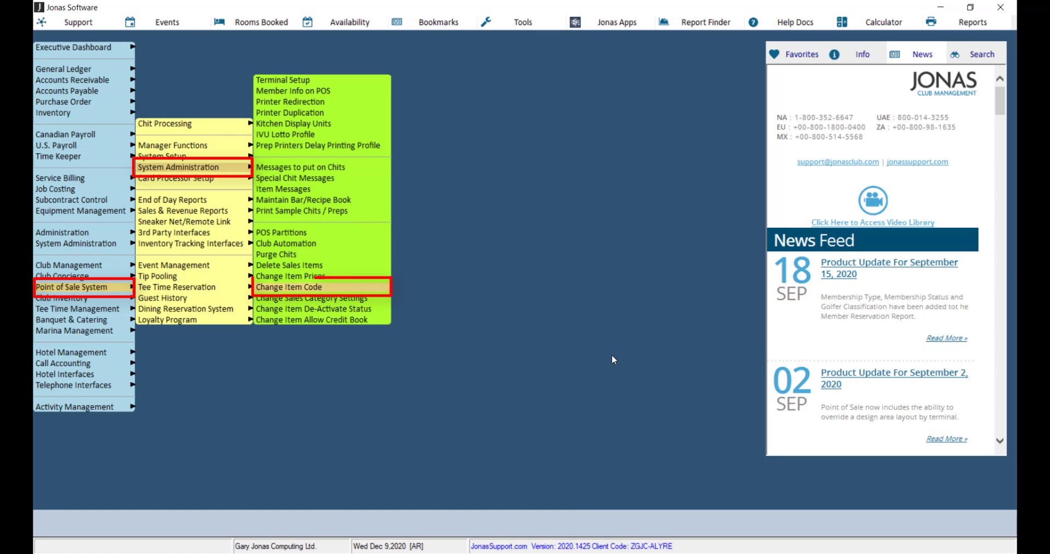
{"action": "left_click", "coordinate": [289, 286]}
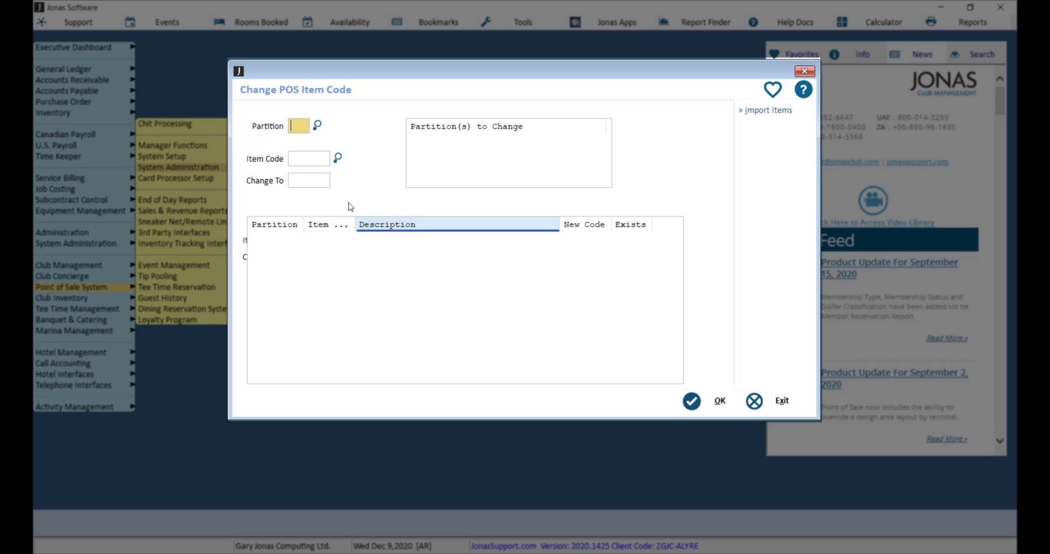
{"action": "left_click", "coordinate": [317, 126]}
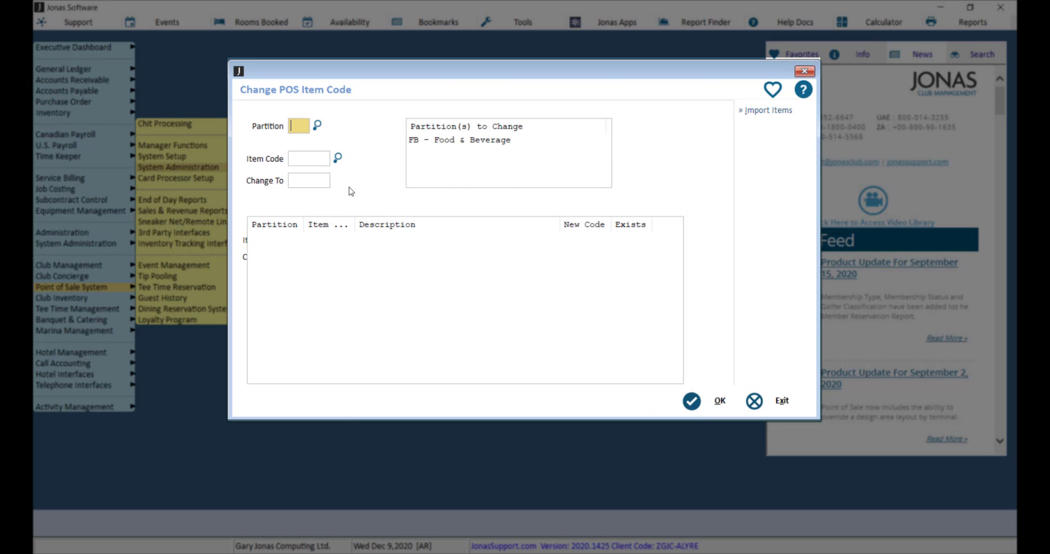
{"action": "left_click", "coordinate": [338, 158]}
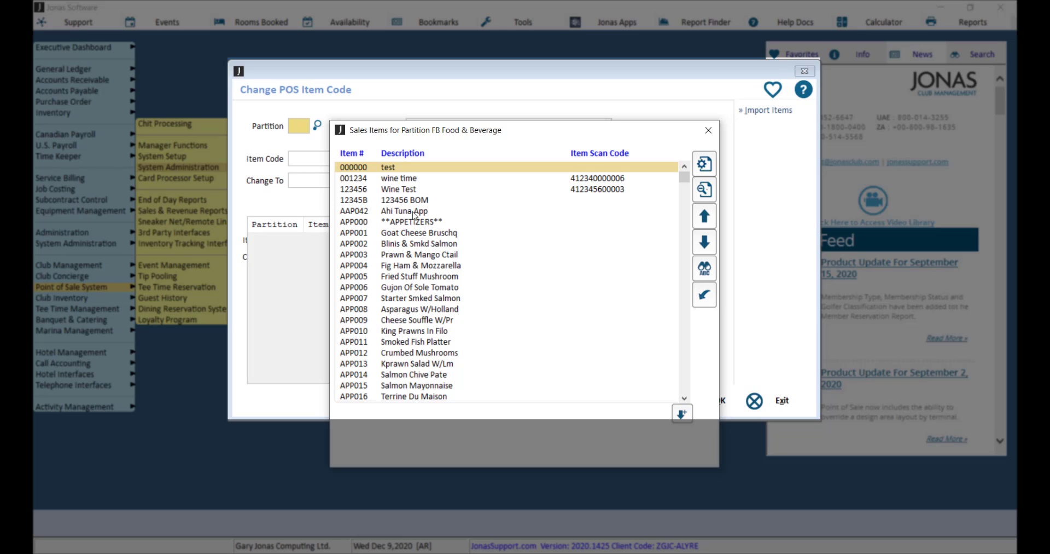
{"action": "double_click", "coordinate": [418, 243]}
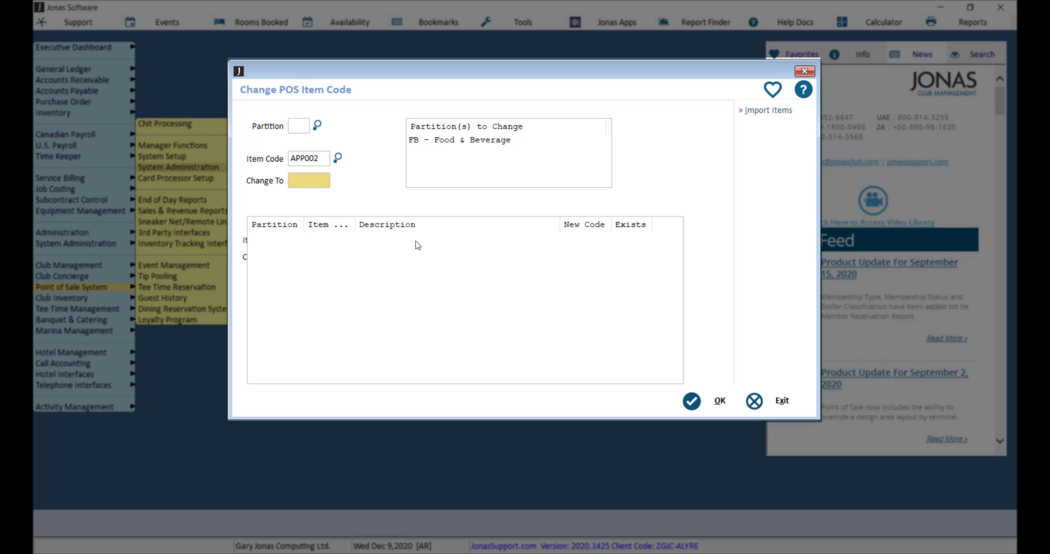
- Change APP002 to APP020, accept the existing-code warning, and apply
{"action": "type", "text": "APP020"}
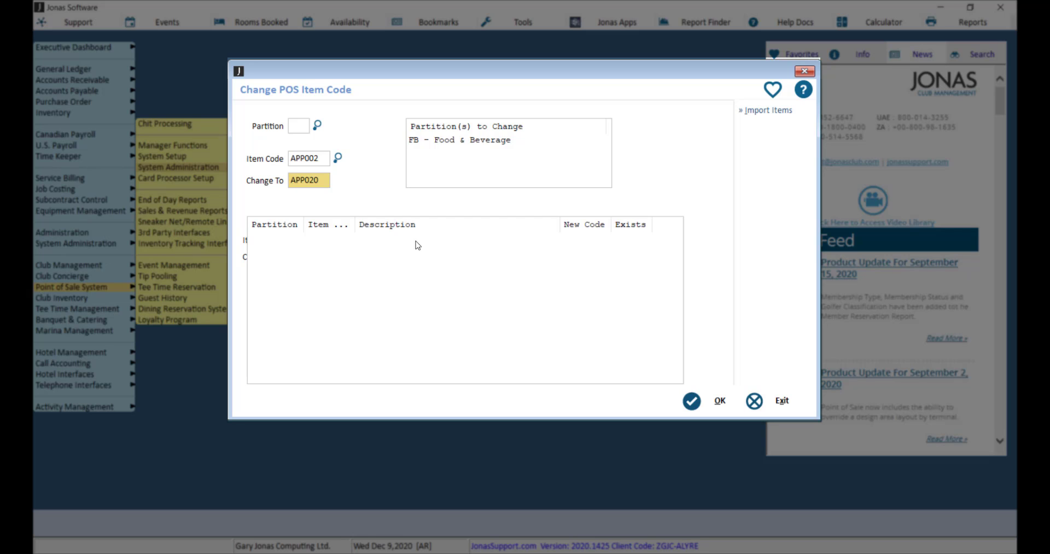
{"action": "left_click", "coordinate": [719, 399]}
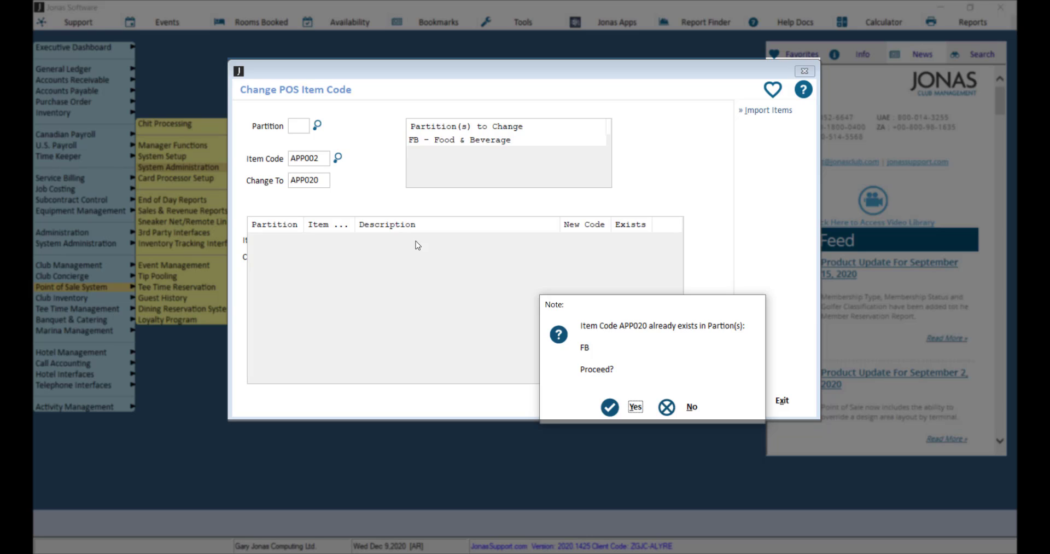
{"action": "left_click", "coordinate": [634, 406]}
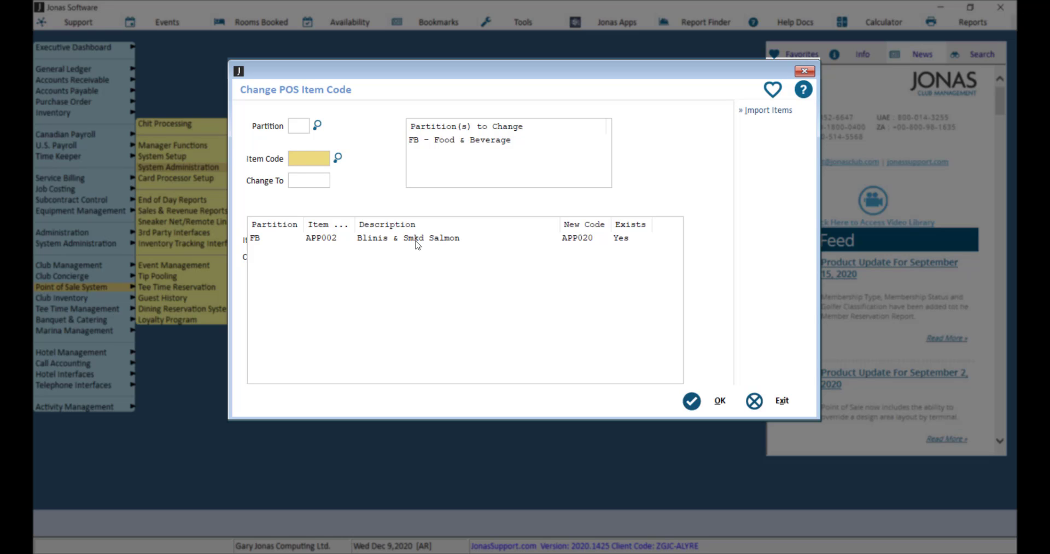
{"action": "left_click", "coordinate": [309, 158]}
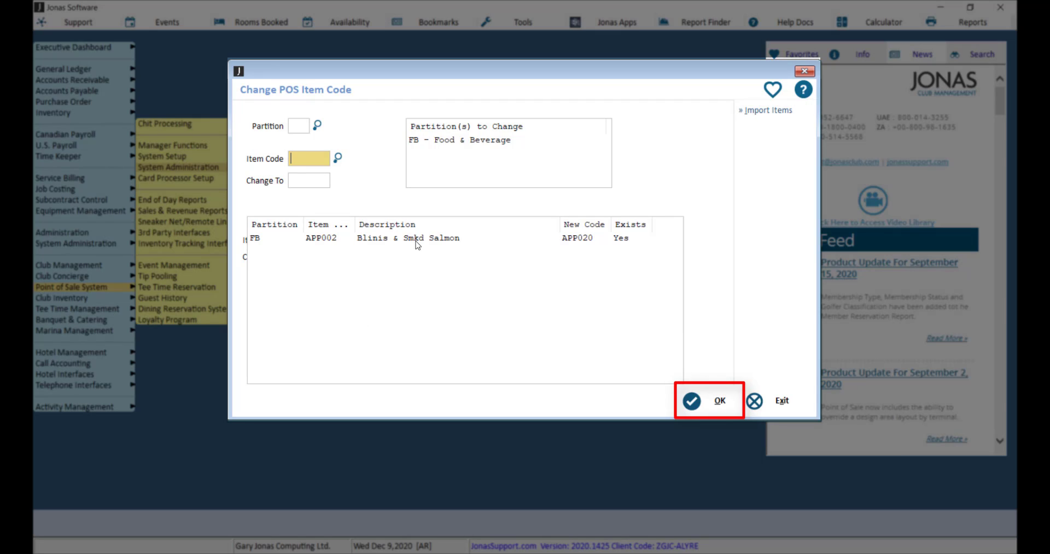
{"action": "left_click", "coordinate": [719, 399]}
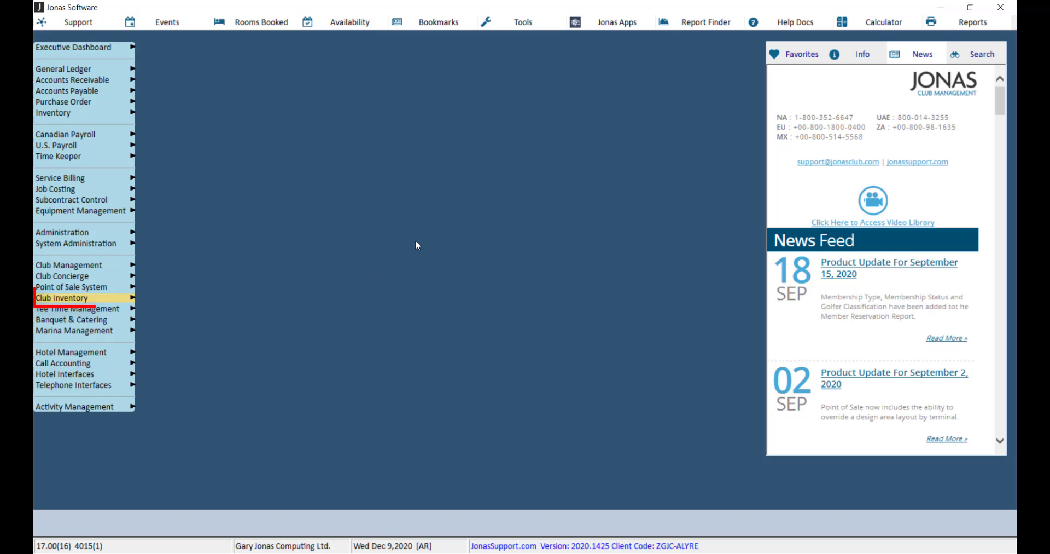
- Open Club Inventory Utilities > Change SKU #'s for club 01 Jonas Golf & Country Club
{"action": "left_click", "coordinate": [62, 298]}
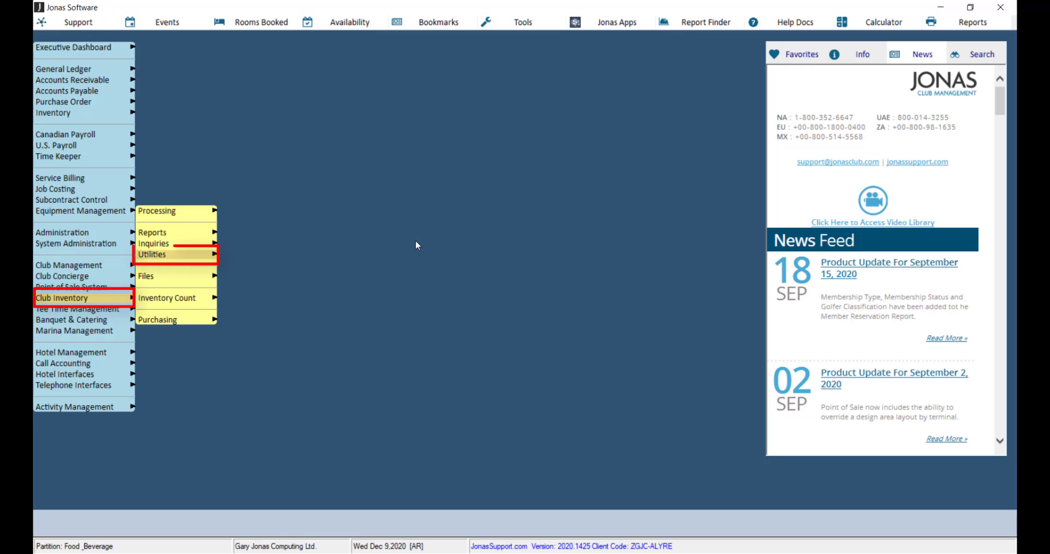
{"action": "left_click", "coordinate": [153, 254]}
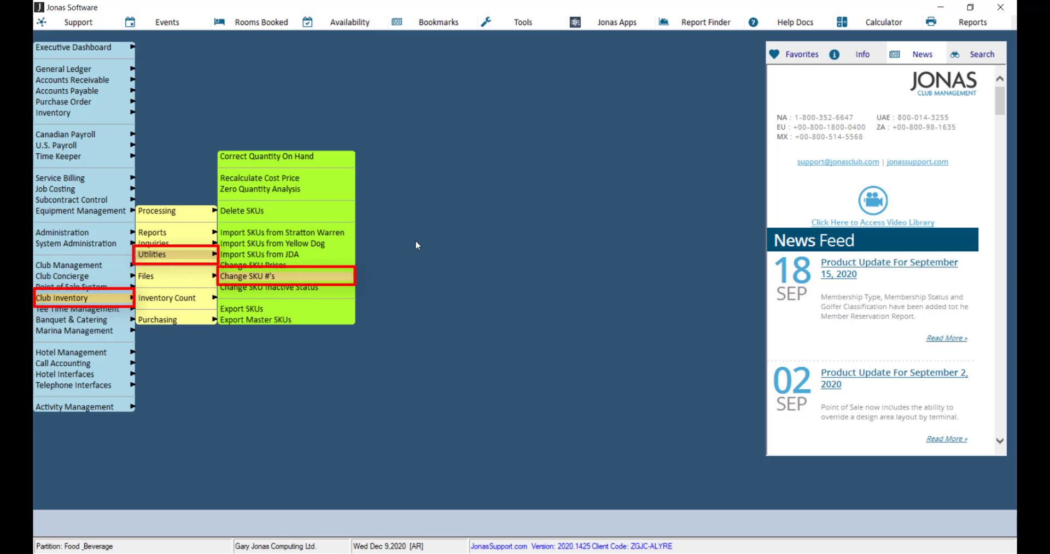
{"action": "left_click", "coordinate": [248, 275]}
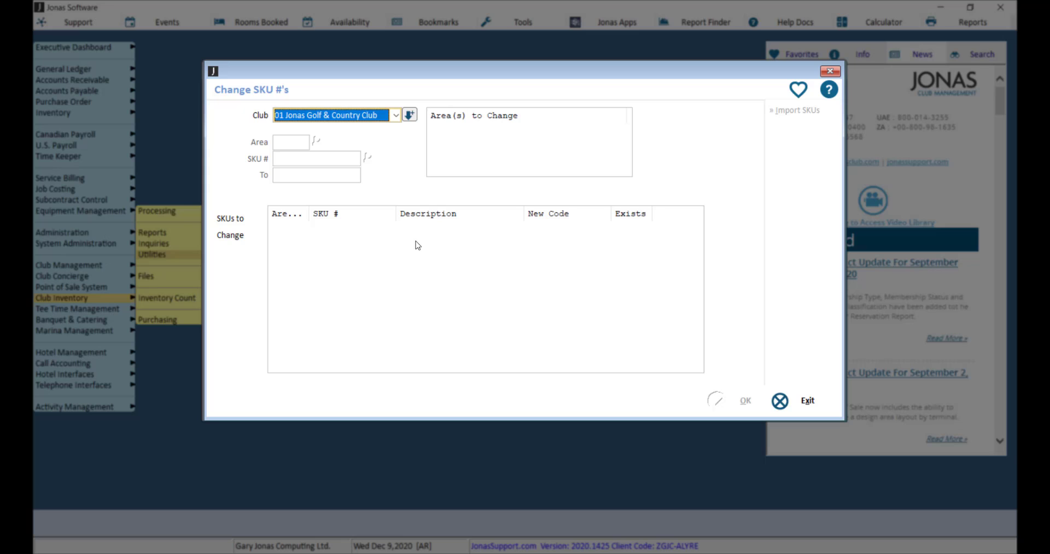